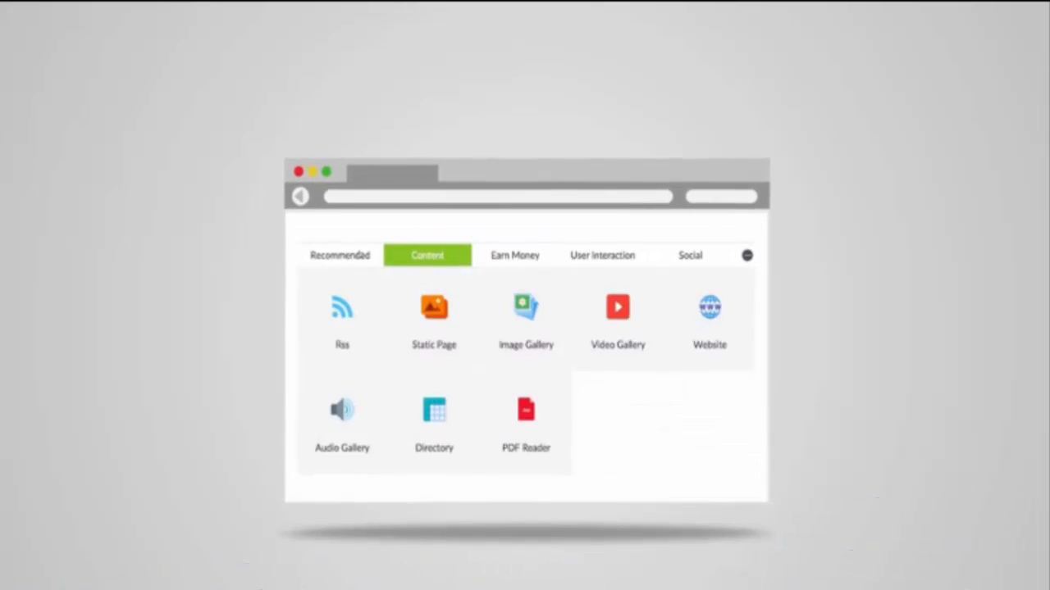
Create a new app titled 'Zapable' with ID com.zapable.zapable and save it
{"action": "left_click", "coordinate": [339, 255]}
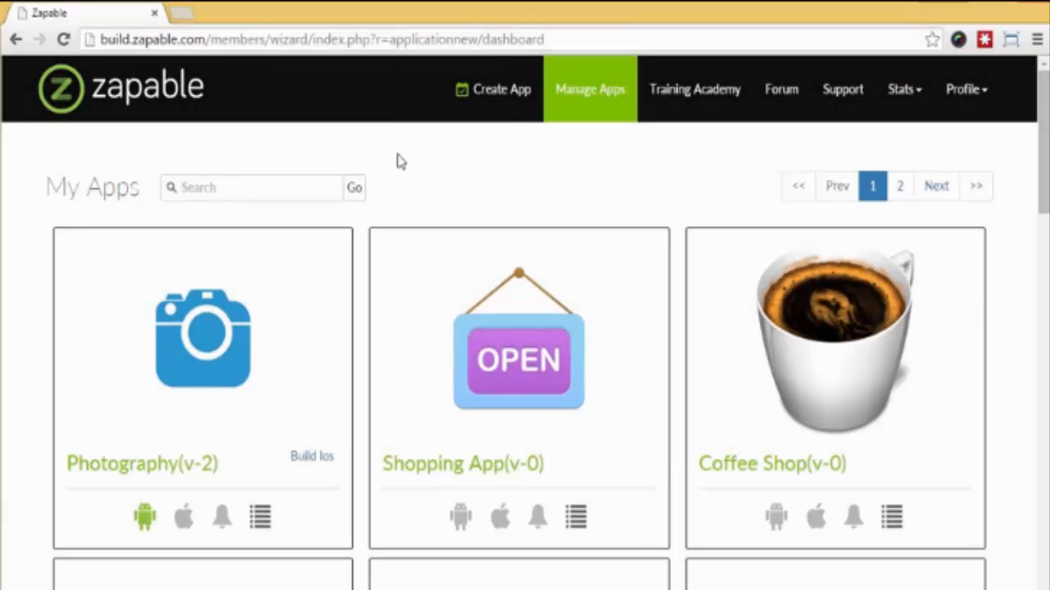
{"action": "left_click", "coordinate": [501, 89]}
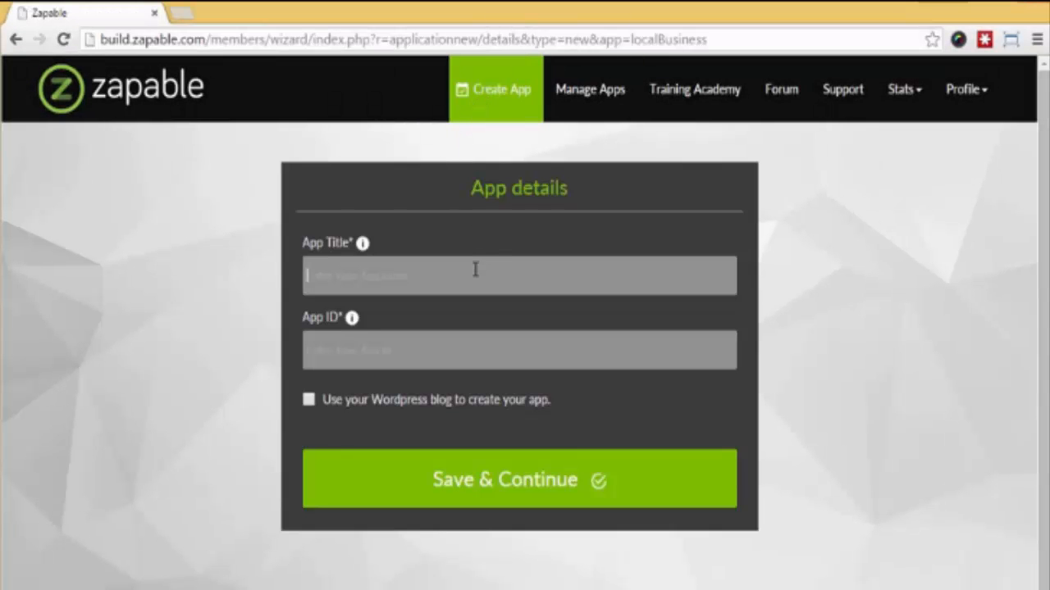
{"action": "type", "text": "Zapable"}
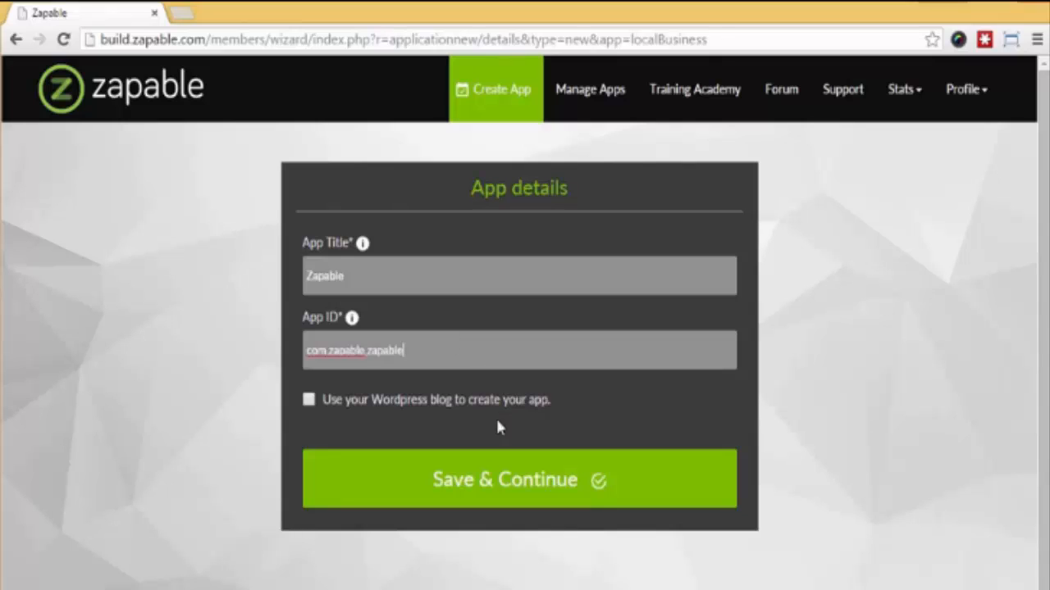
{"action": "left_click", "coordinate": [519, 479]}
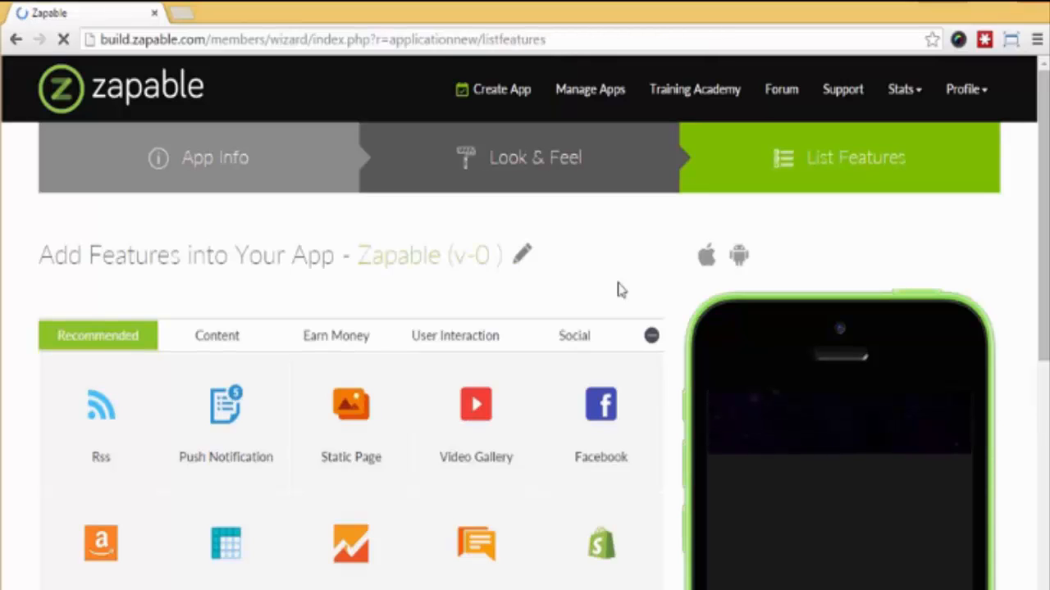
Open Look & Feel and review the theme, colour scheme, header, footer and splash options
{"action": "left_click", "coordinate": [535, 158]}
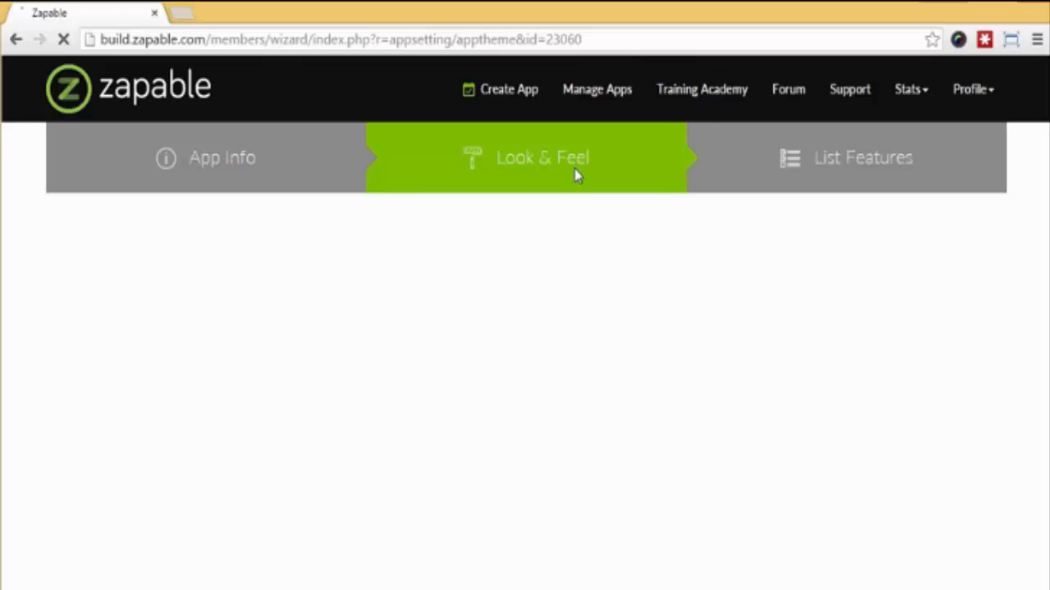
{"action": "left_click", "coordinate": [542, 157]}
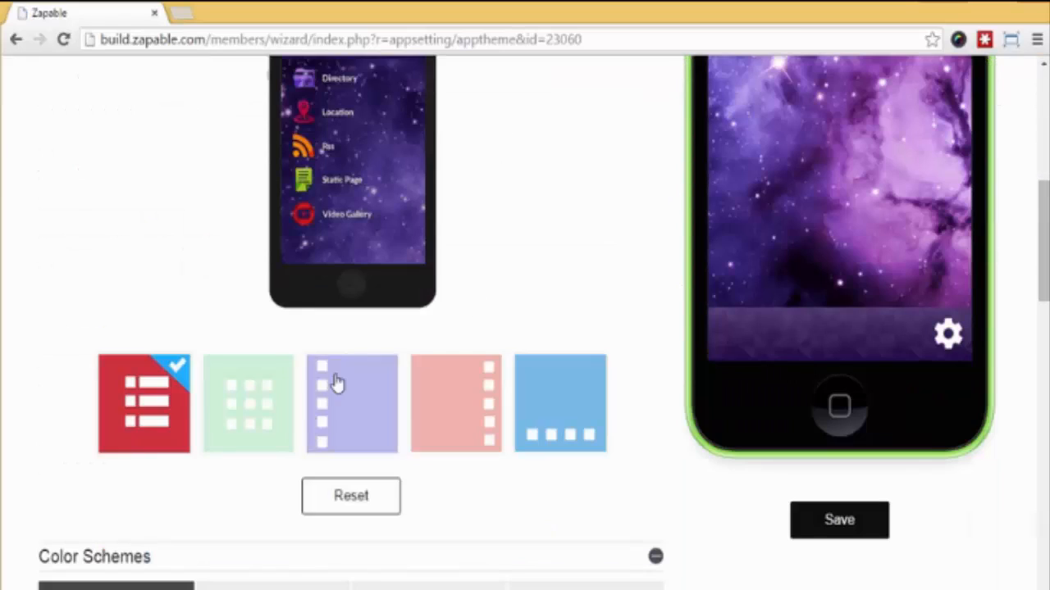
{"action": "scroll", "scroll_direction": "down", "scroll_amount": 3}
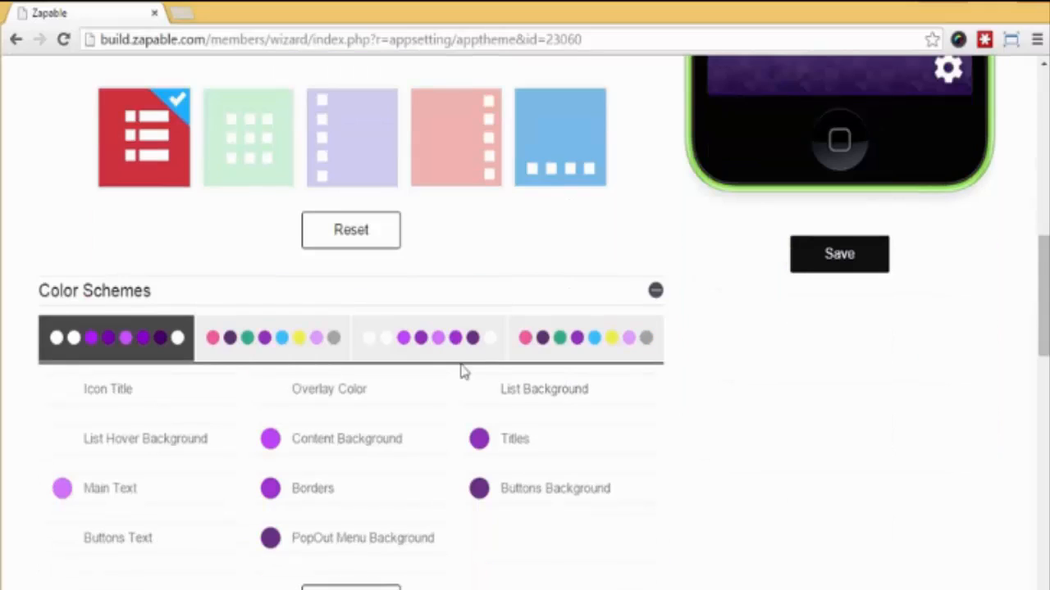
{"action": "scroll", "scroll_direction": "down", "scroll_amount": 3}
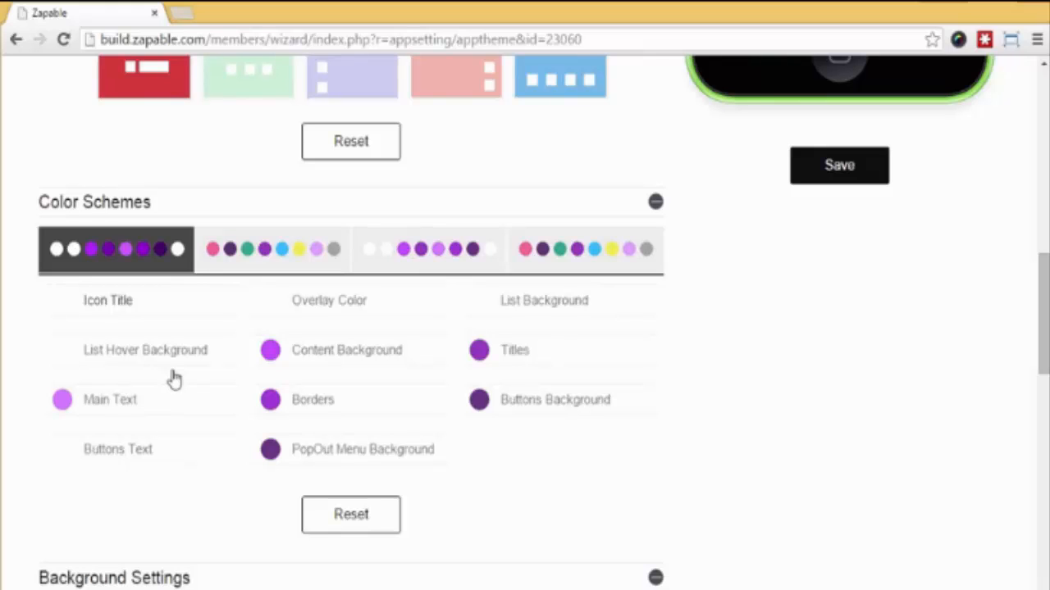
{"action": "scroll", "scroll_direction": "down", "scroll_amount": 3}
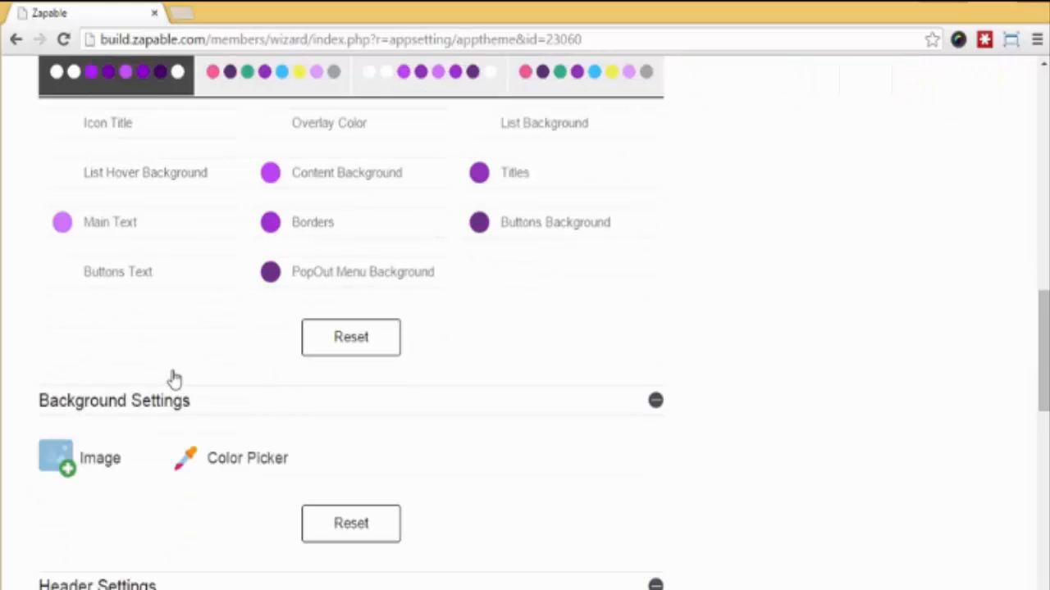
{"action": "scroll", "scroll_direction": "down", "scroll_amount": 3}
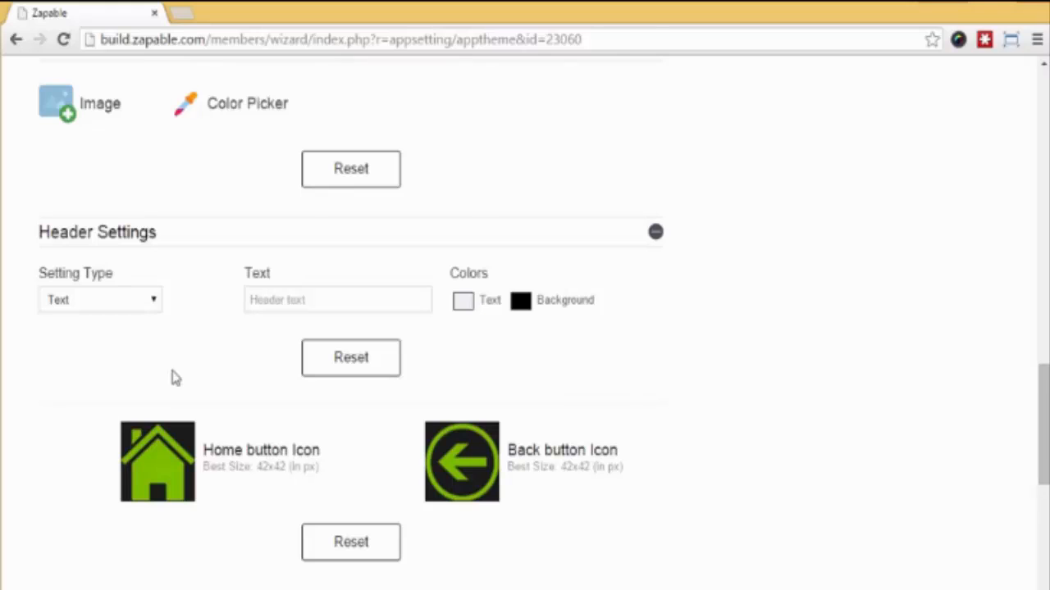
{"action": "scroll", "scroll_direction": "down", "scroll_amount": 3}
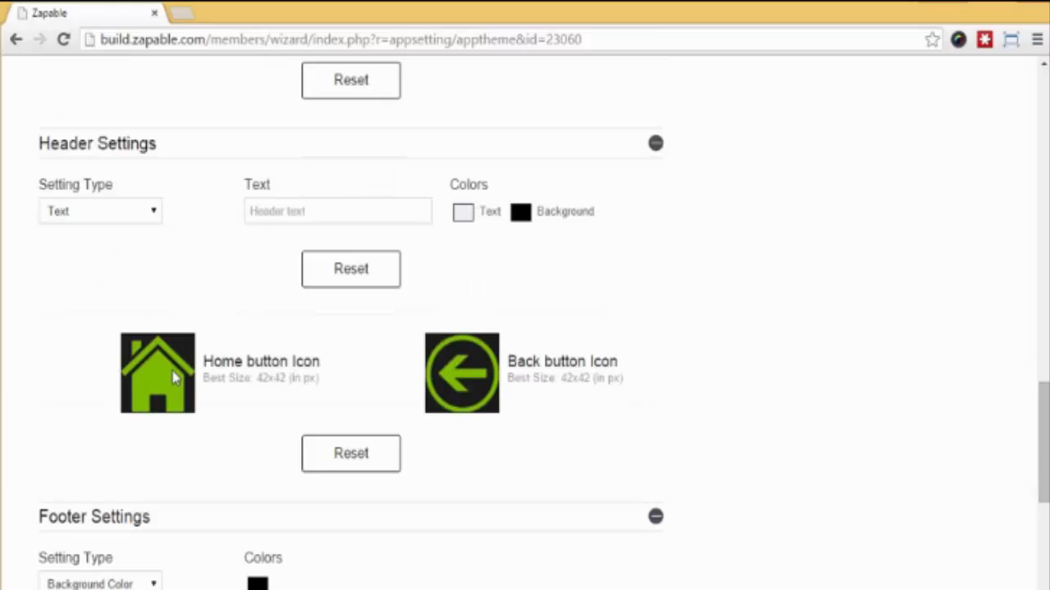
{"action": "scroll", "scroll_direction": "down", "scroll_amount": 3}
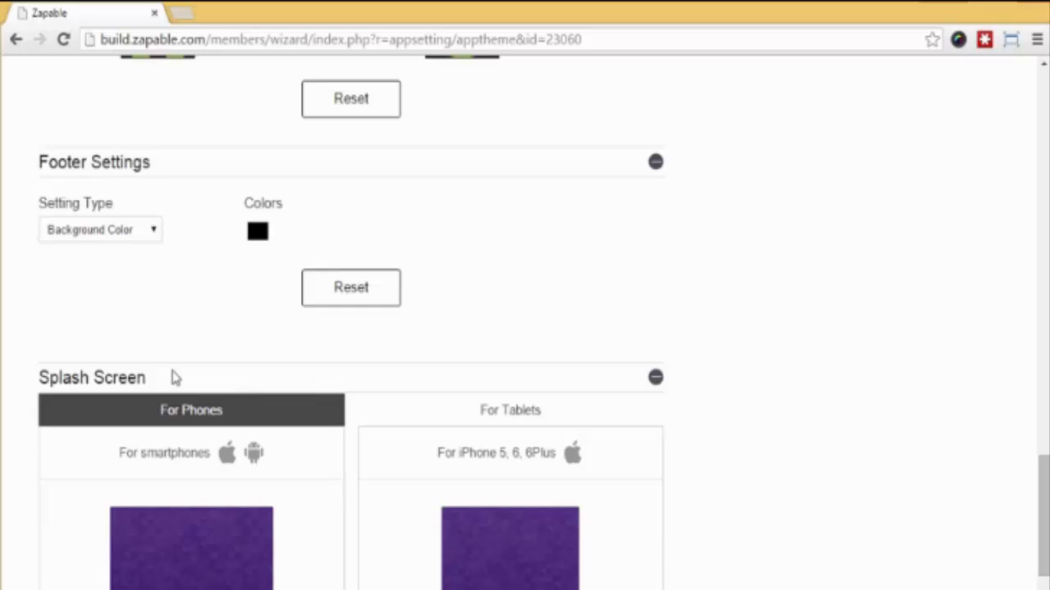
{"action": "scroll", "scroll_direction": "down", "scroll_amount": 3}
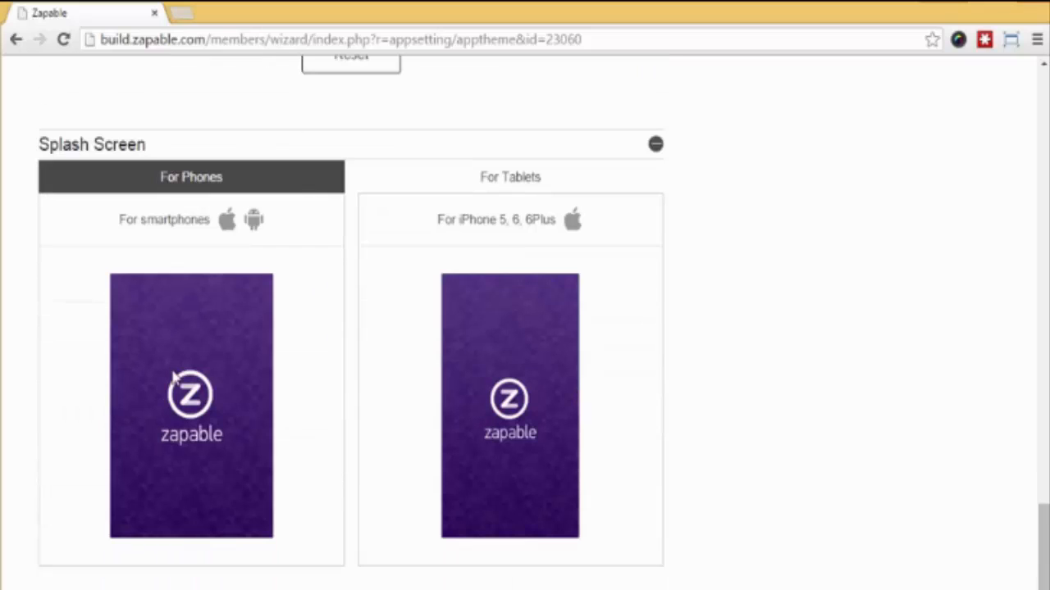
{"action": "mouse_move", "coordinate": [691, 422]}
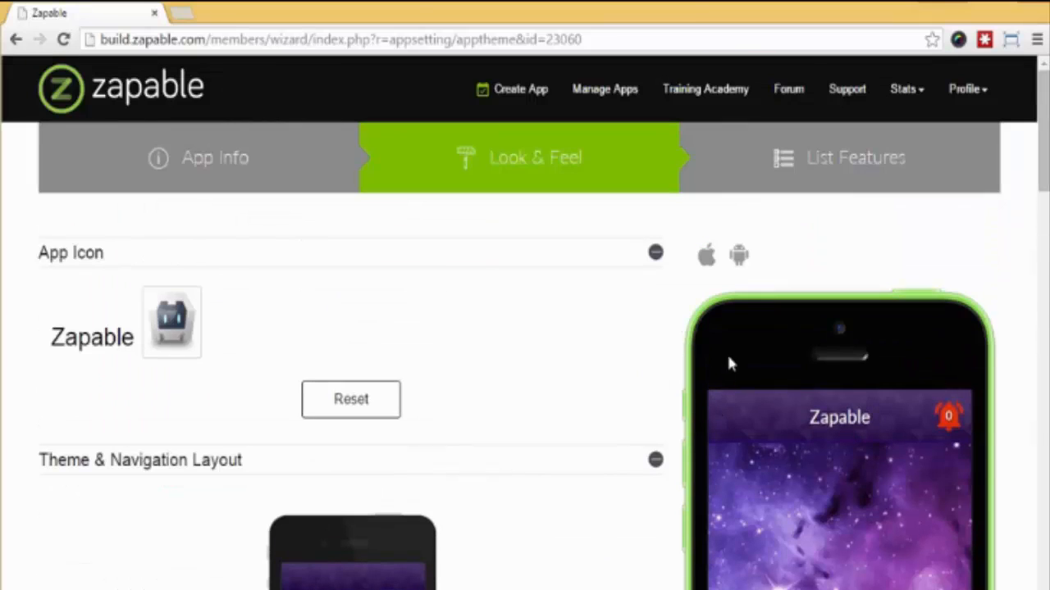
Browse the Earn Money and Recommended feature categories, then scroll to the added features
{"action": "left_click", "coordinate": [855, 158]}
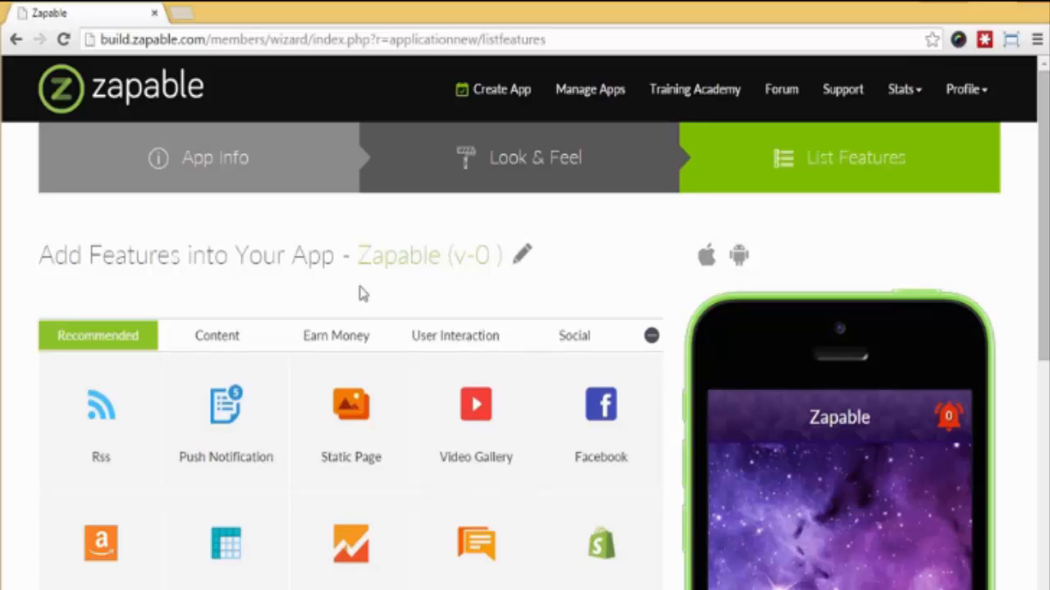
{"action": "mouse_move", "coordinate": [374, 294]}
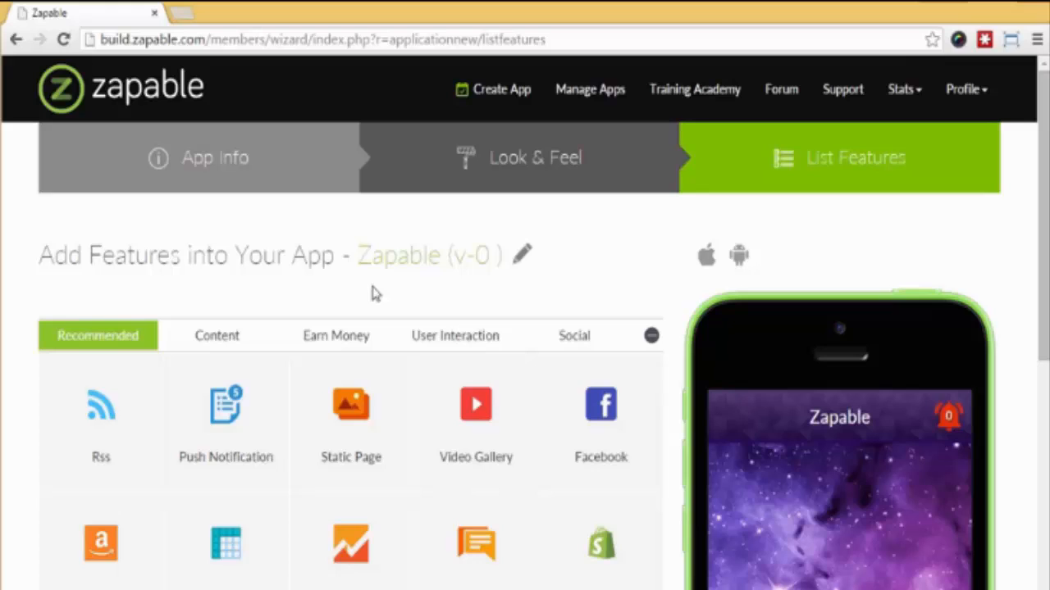
{"action": "scroll", "scroll_direction": "down", "scroll_amount": 3}
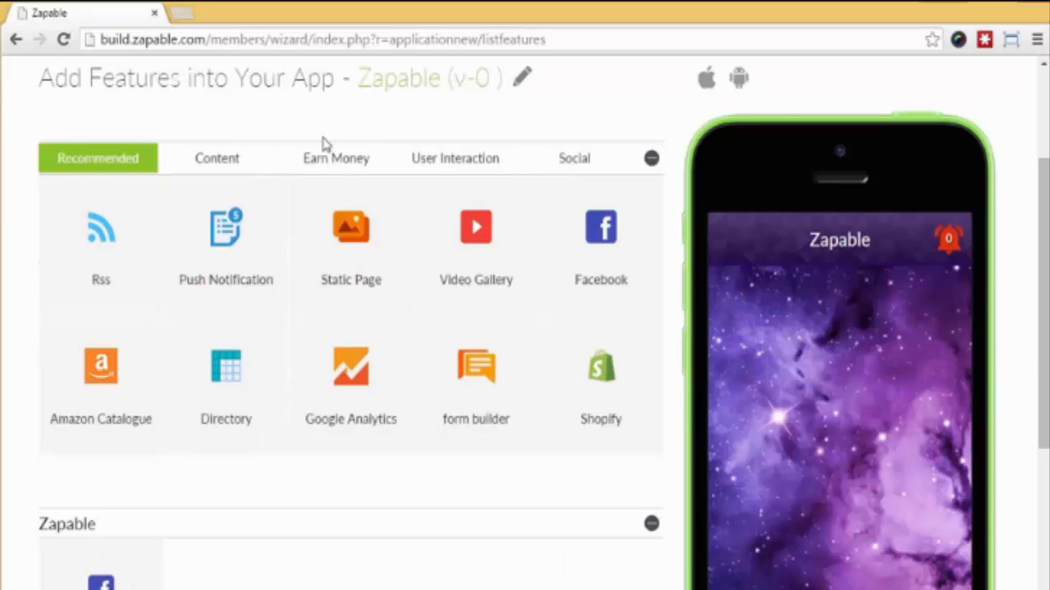
{"action": "left_click", "coordinate": [335, 157]}
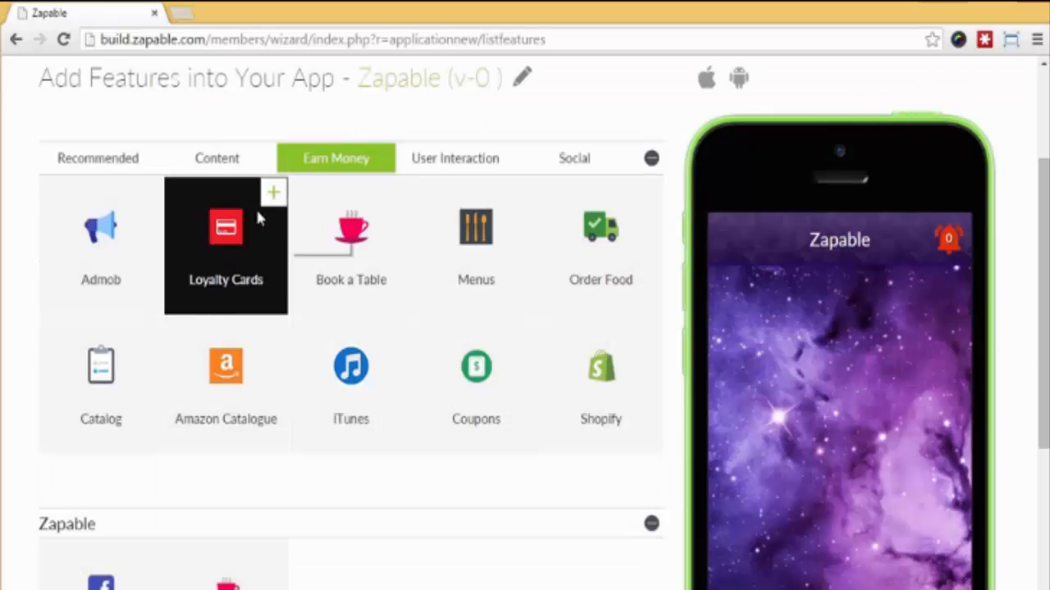
{"action": "left_click", "coordinate": [98, 157]}
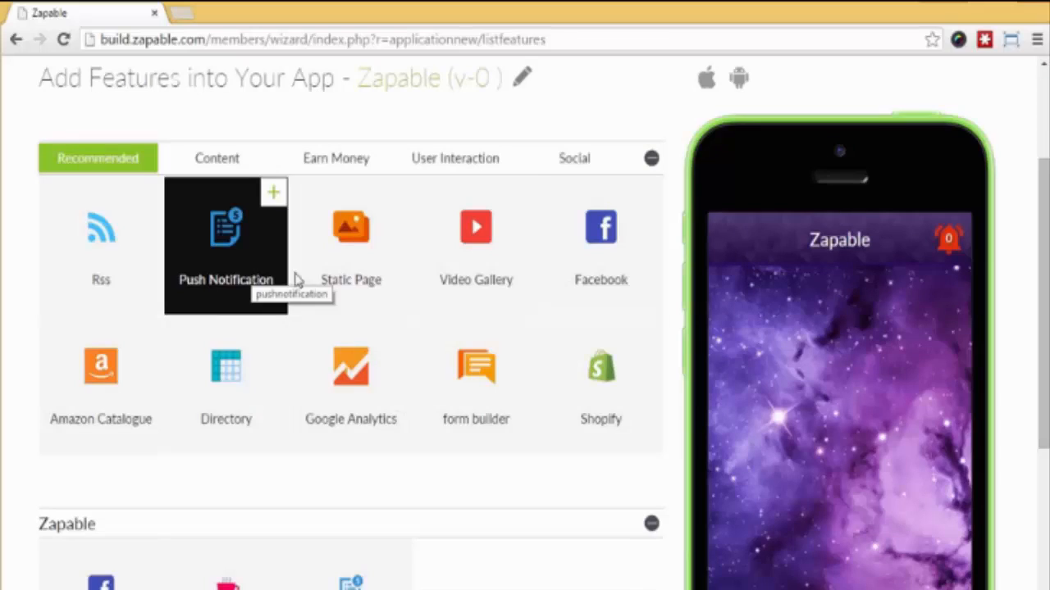
{"action": "left_click", "coordinate": [335, 157]}
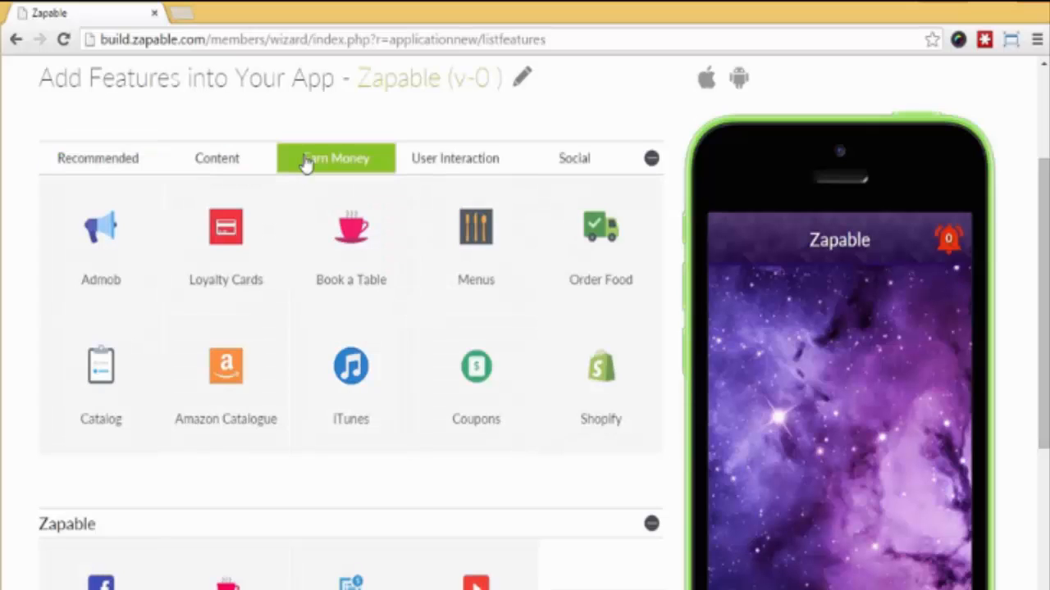
{"action": "scroll", "scroll_direction": "down", "scroll_amount": 3}
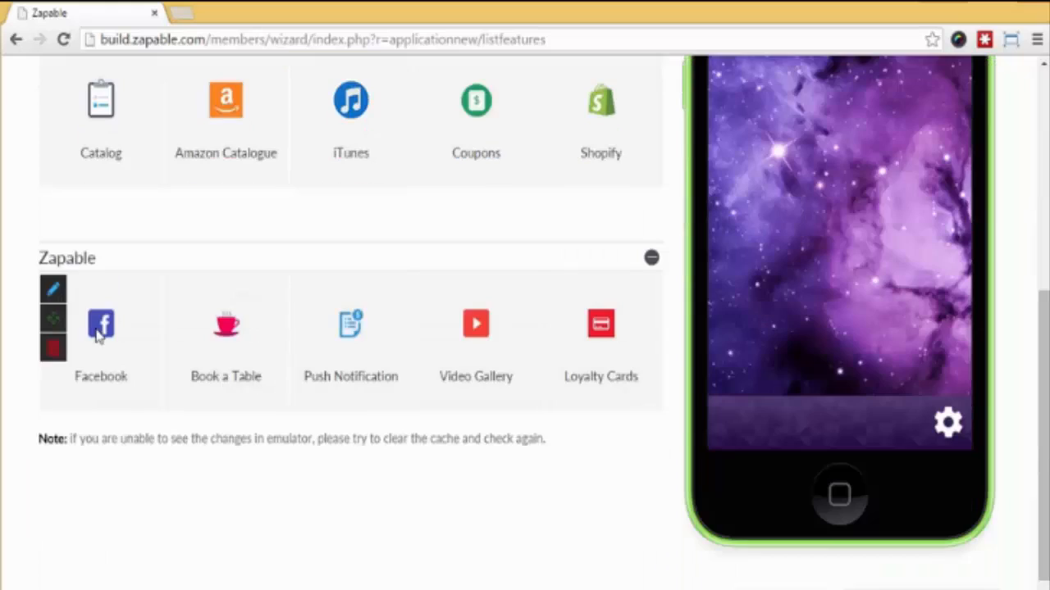
Set the Facebook feature's page to Broadway Joes Steakhouse and save
{"action": "left_click", "coordinate": [100, 328]}
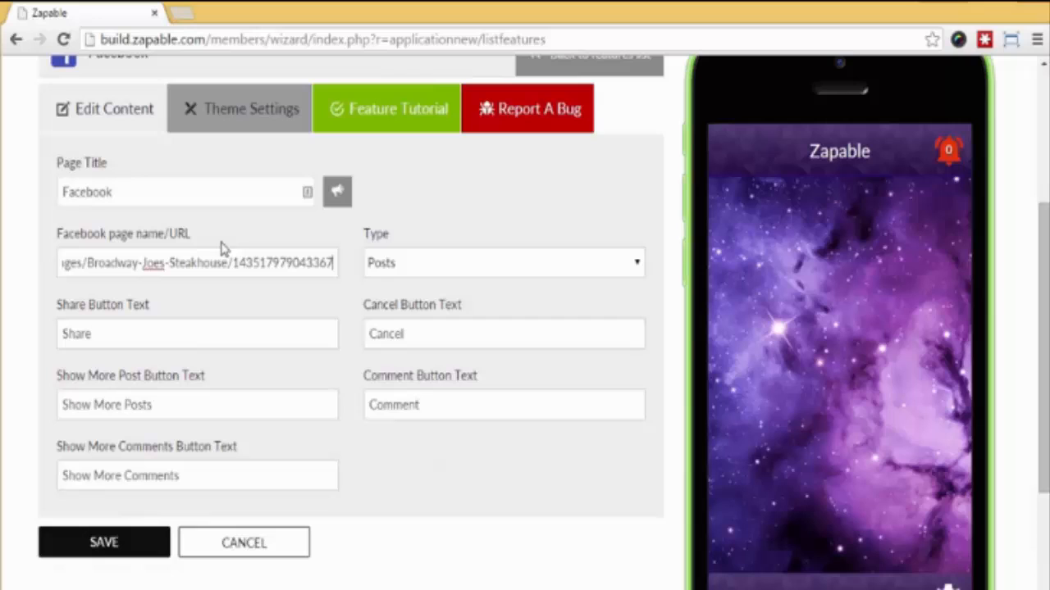
{"action": "left_click", "coordinate": [196, 262]}
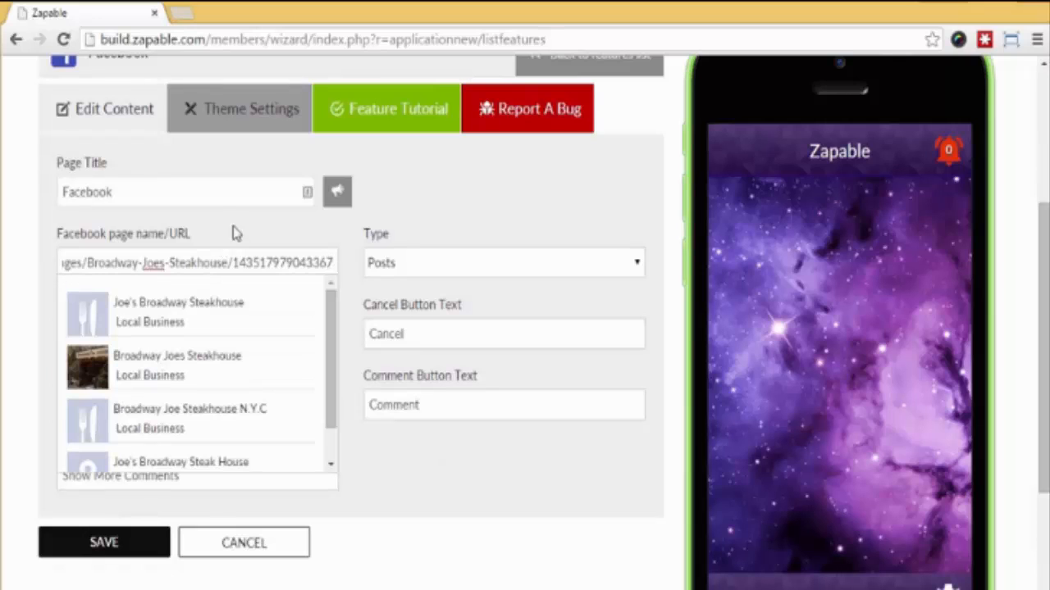
{"action": "left_click", "coordinate": [177, 356]}
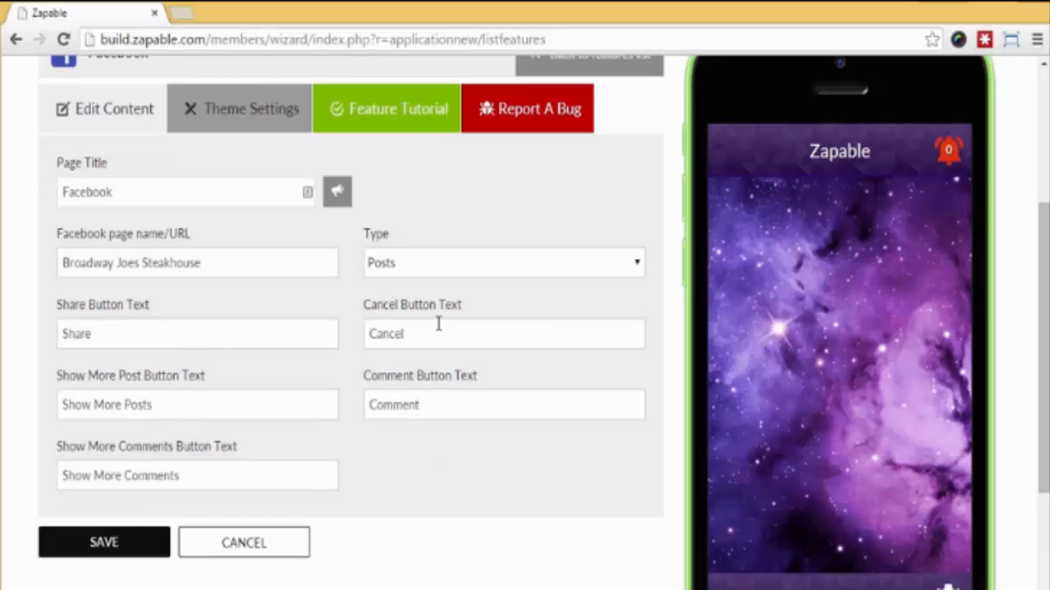
{"action": "mouse_move", "coordinate": [259, 445]}
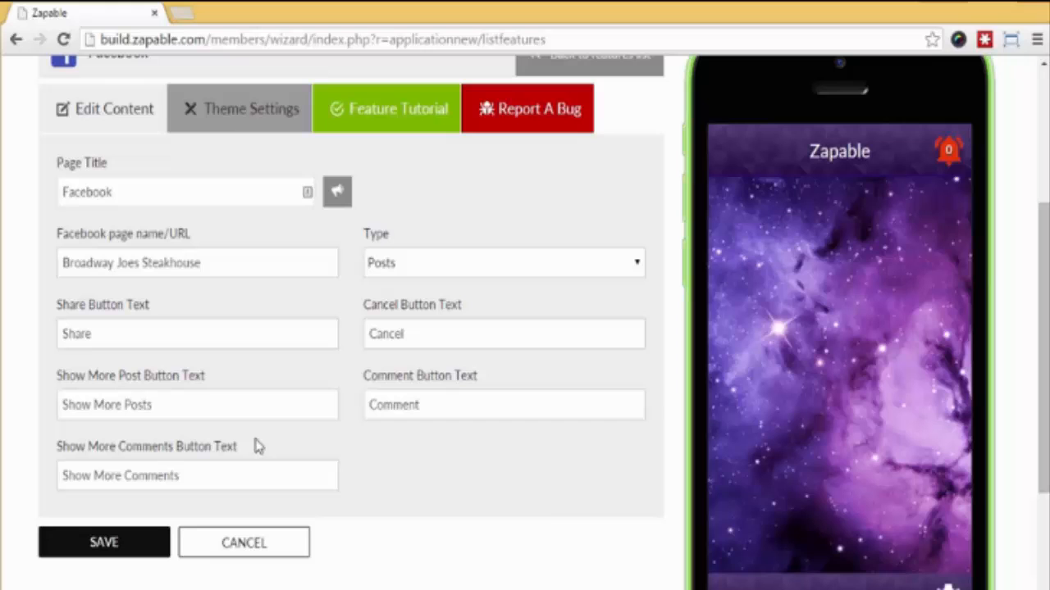
{"action": "left_click", "coordinate": [244, 542]}
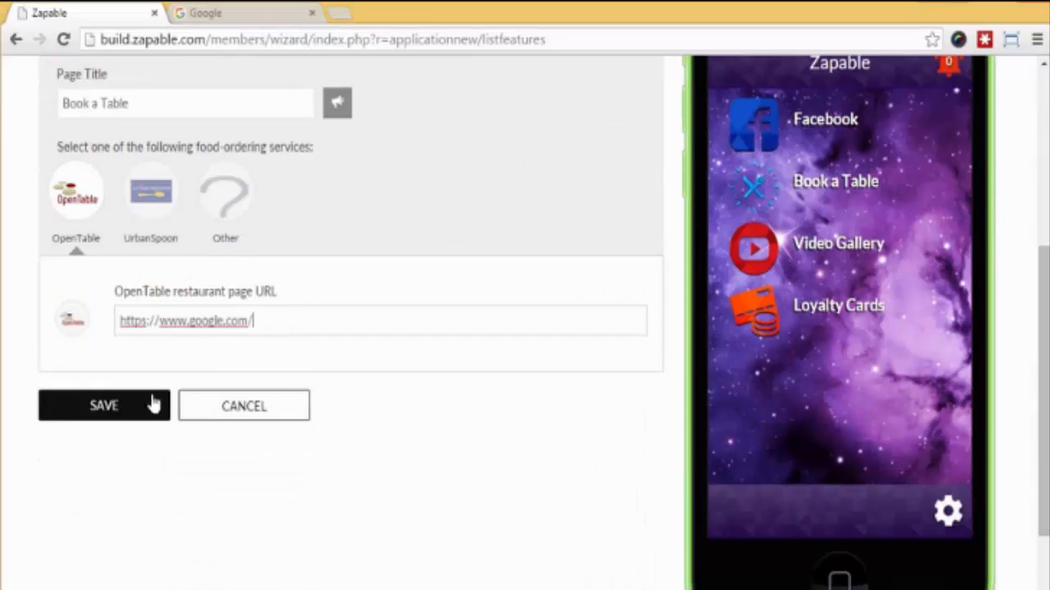
Save the Book a Table settings, test it in the preview, and close the Google popup
{"action": "left_click", "coordinate": [103, 405]}
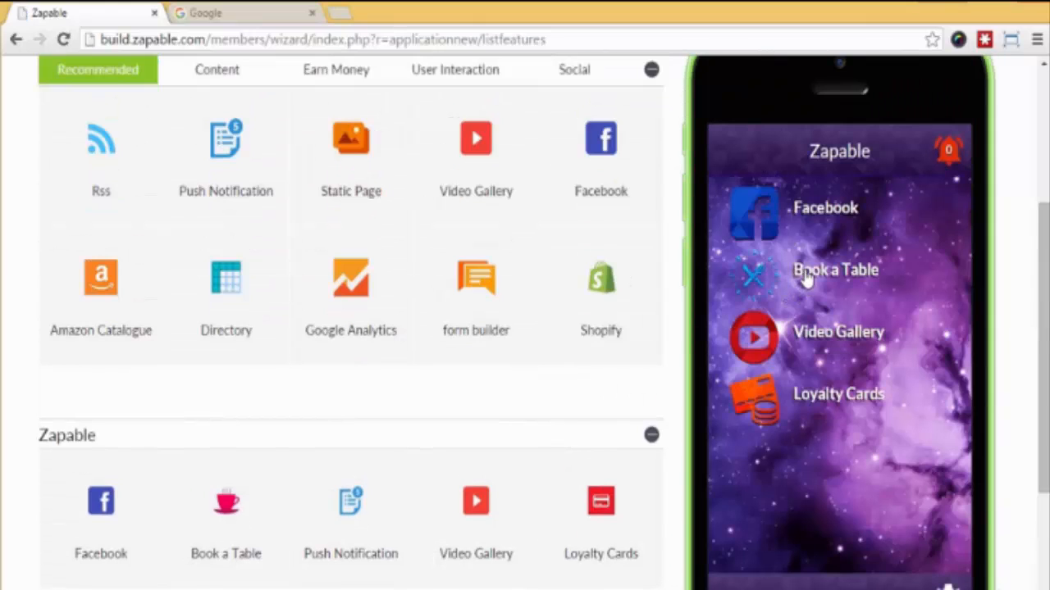
{"action": "left_click", "coordinate": [242, 13]}
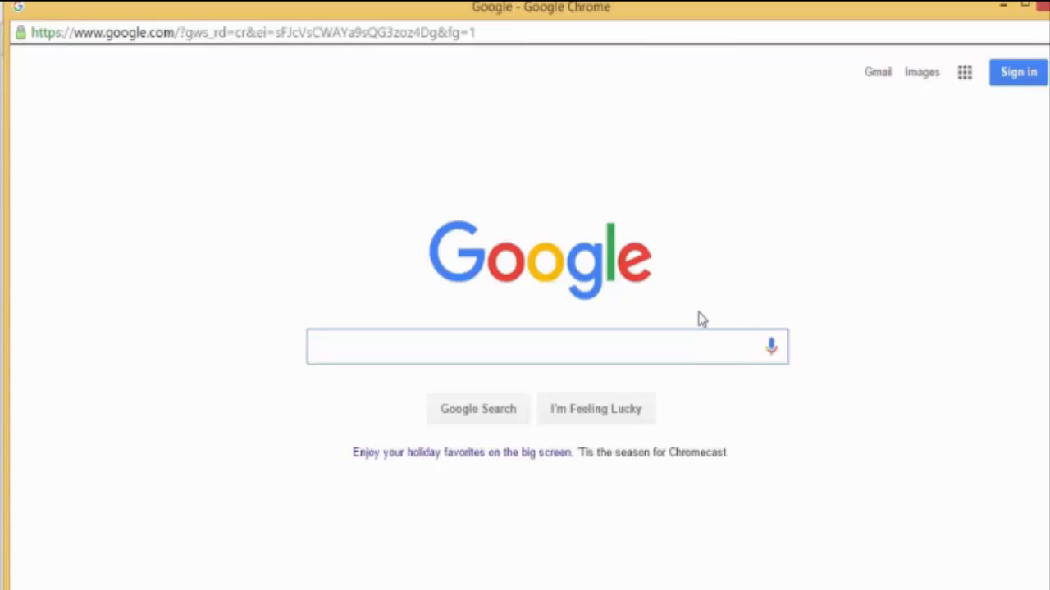
{"action": "left_click", "coordinate": [547, 346]}
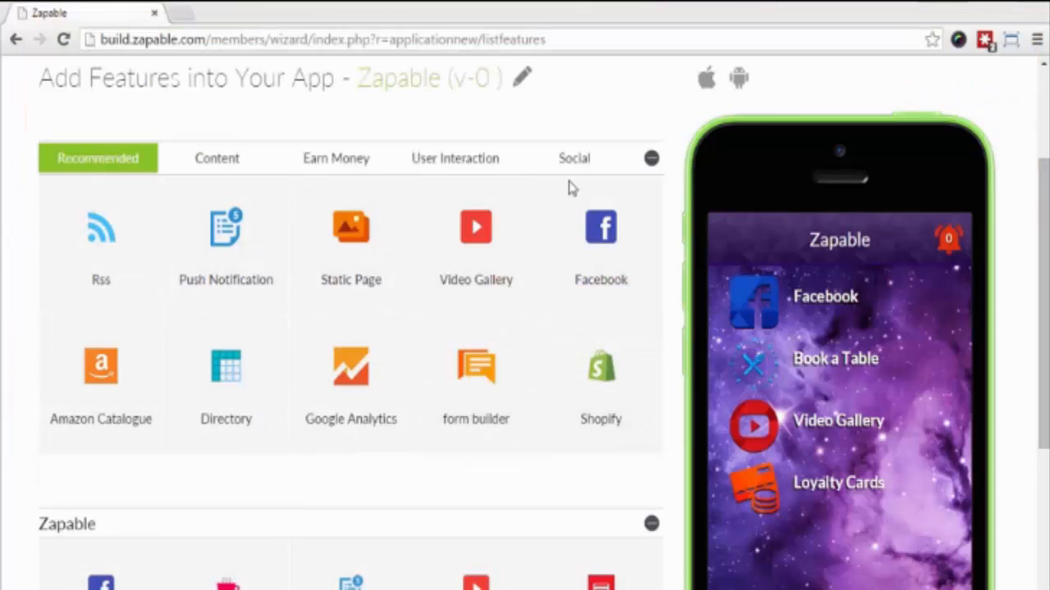
{"action": "mouse_move", "coordinate": [413, 499]}
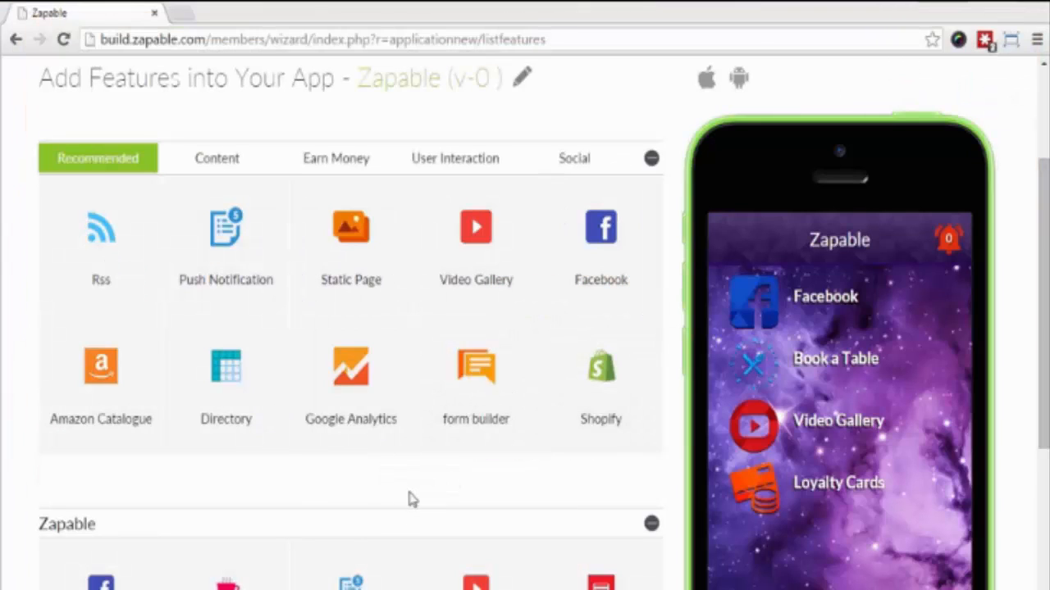
Scroll down the features page
{"action": "scroll", "scroll_direction": "down", "scroll_amount": 3}
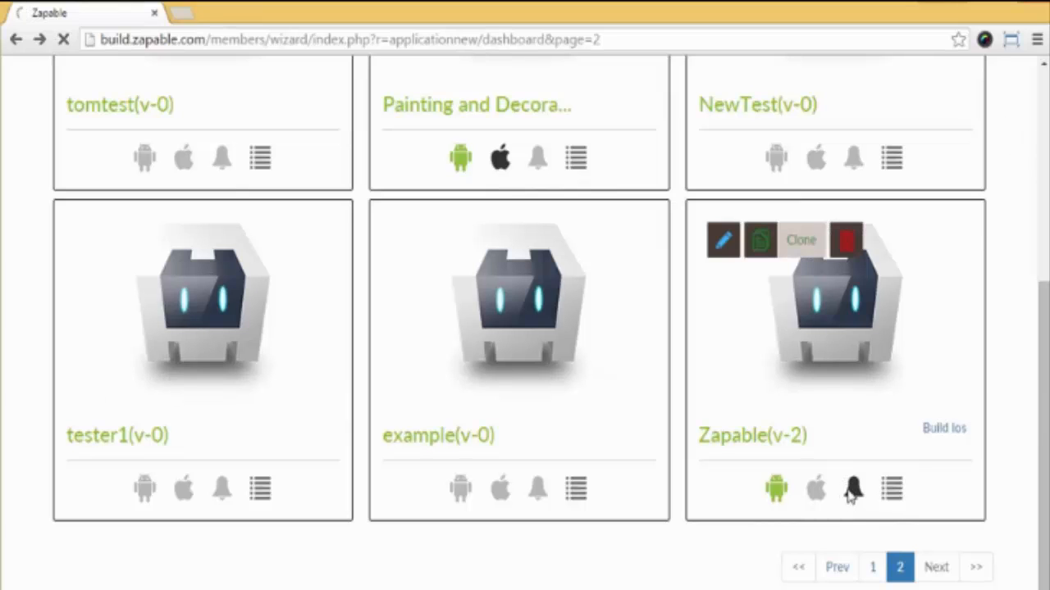
Write the 'Dine Rib Eye Steak for 2 and Wine $49' notification linked to an app tab
{"action": "left_click", "coordinate": [852, 487]}
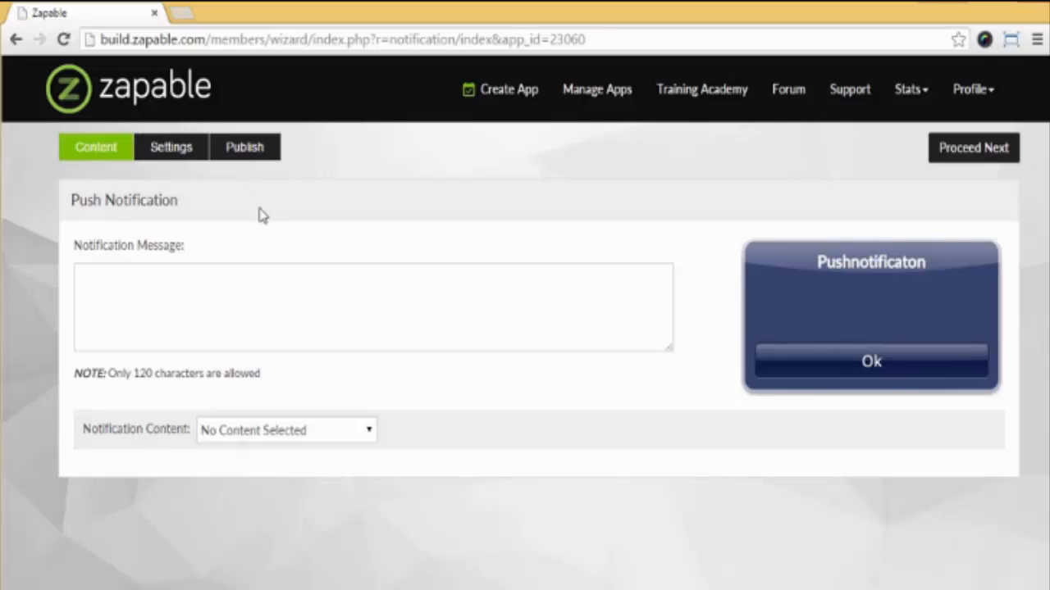
{"action": "type", "text": "Dine Rib Eye Steak for 2 and Wine $49. Click Here to Reserve"}
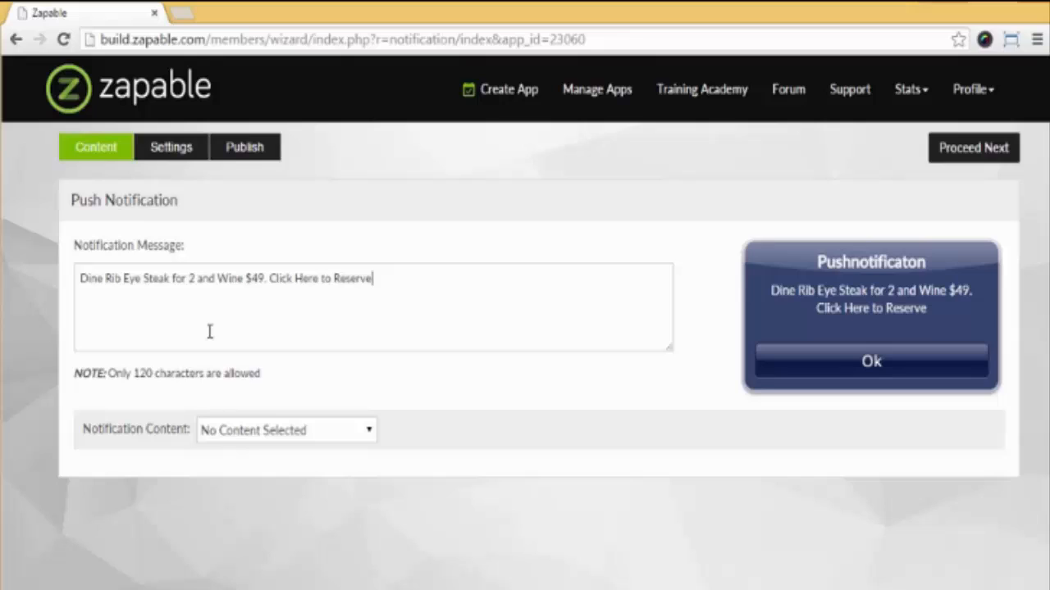
{"action": "mouse_move", "coordinate": [248, 337]}
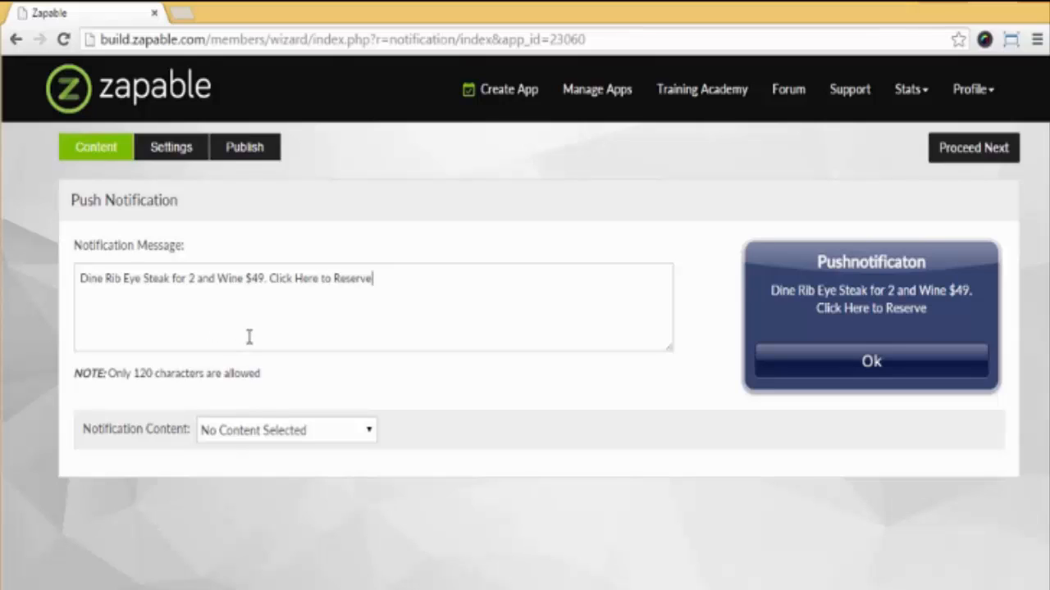
{"action": "left_click", "coordinate": [286, 430]}
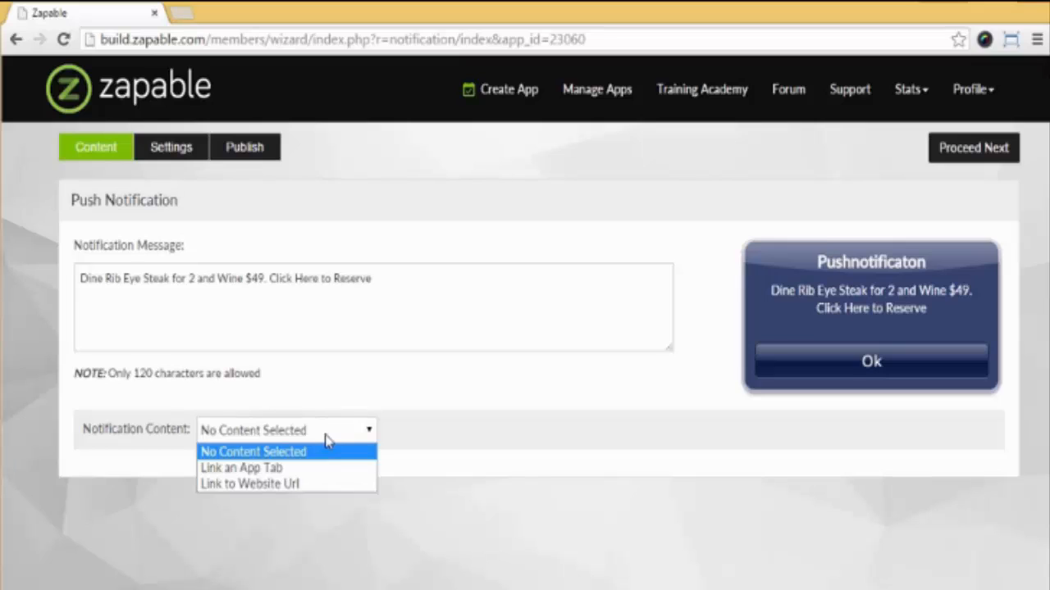
{"action": "left_click", "coordinate": [241, 468]}
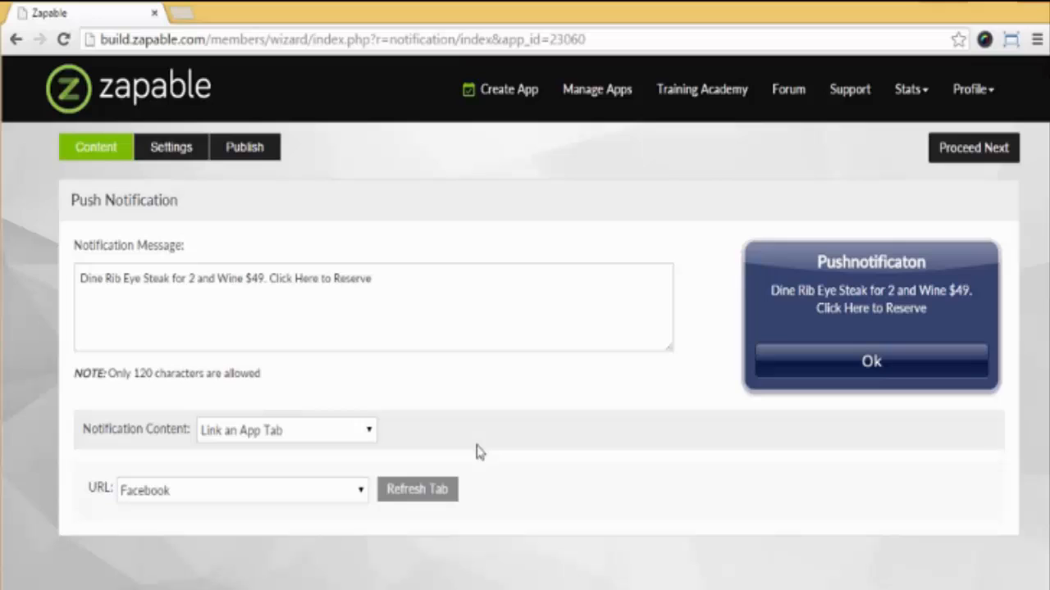
{"action": "mouse_move", "coordinate": [470, 476]}
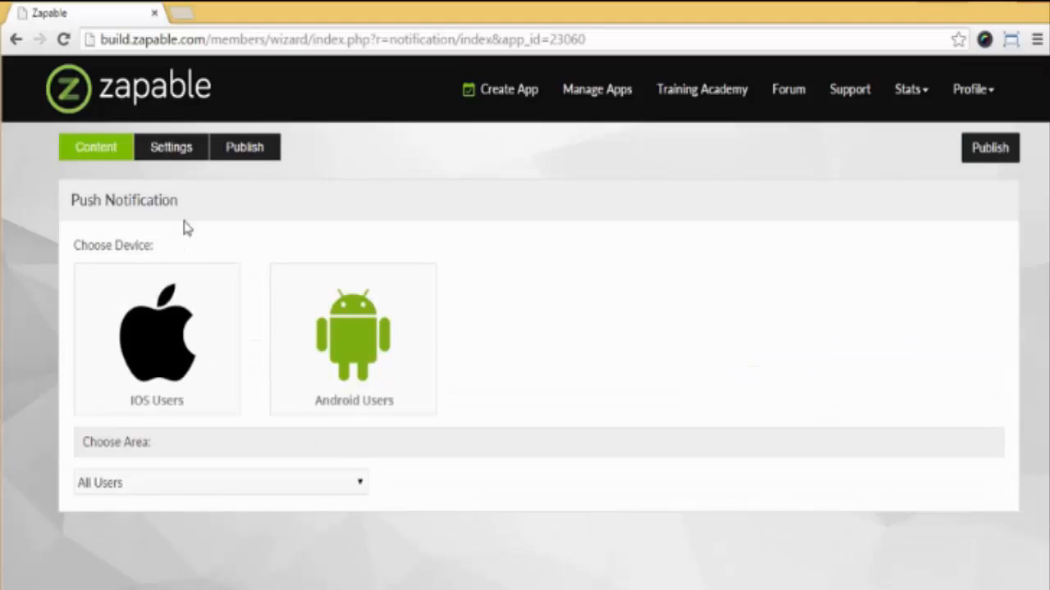
Target iOS and Android users and bring up the area targeting choices
{"action": "left_click", "coordinate": [354, 337]}
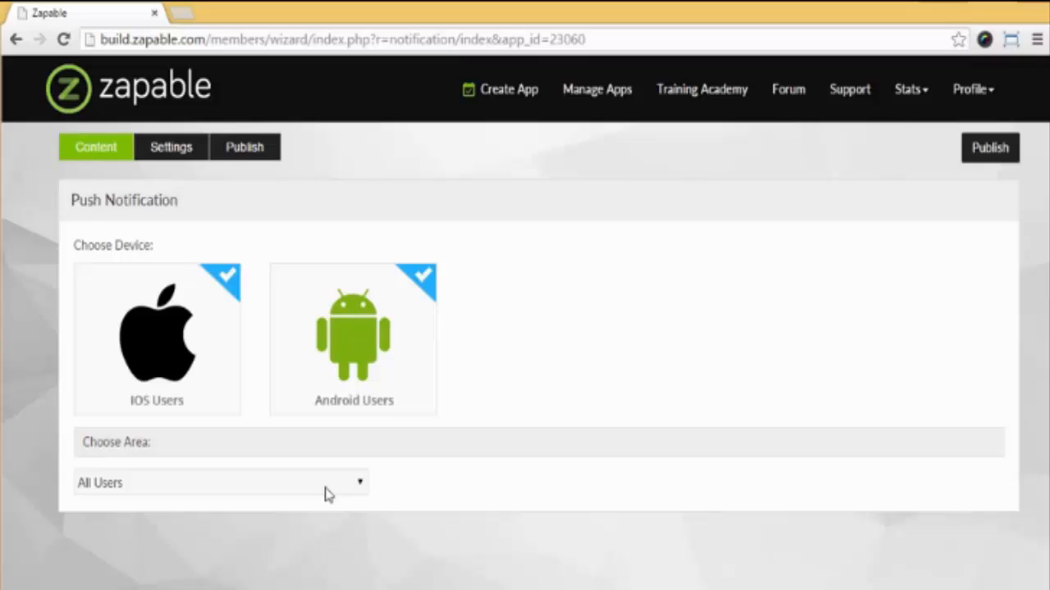
{"action": "left_click", "coordinate": [222, 482]}
{"action": "type", "text": "10004"}
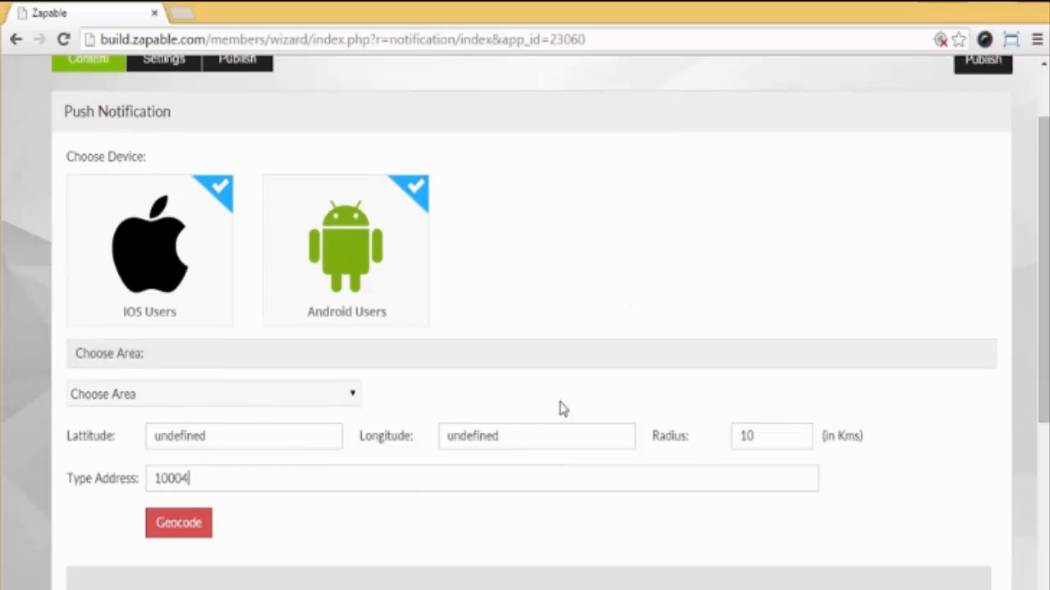
{"action": "mouse_move", "coordinate": [658, 394]}
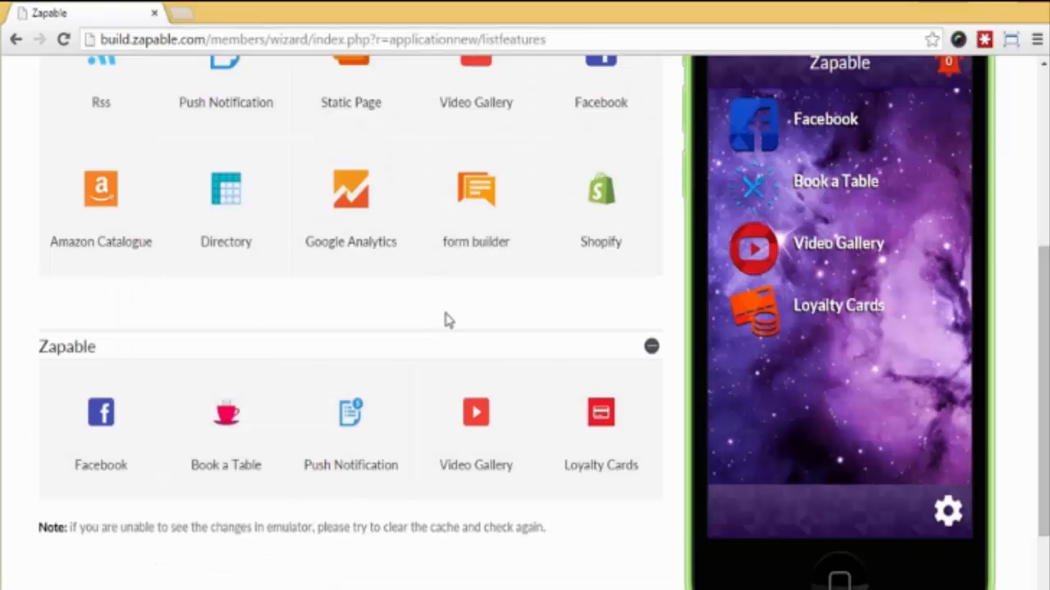
{"action": "mouse_move", "coordinate": [450, 295]}
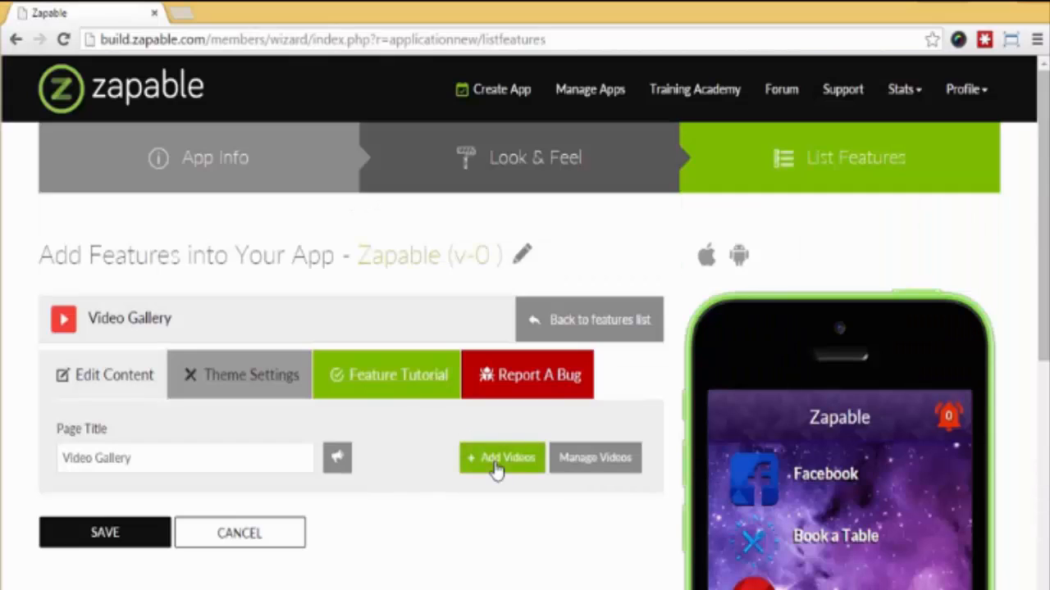
Show the YouTube, Custom and Dropbox video source options
{"action": "left_click", "coordinate": [501, 458]}
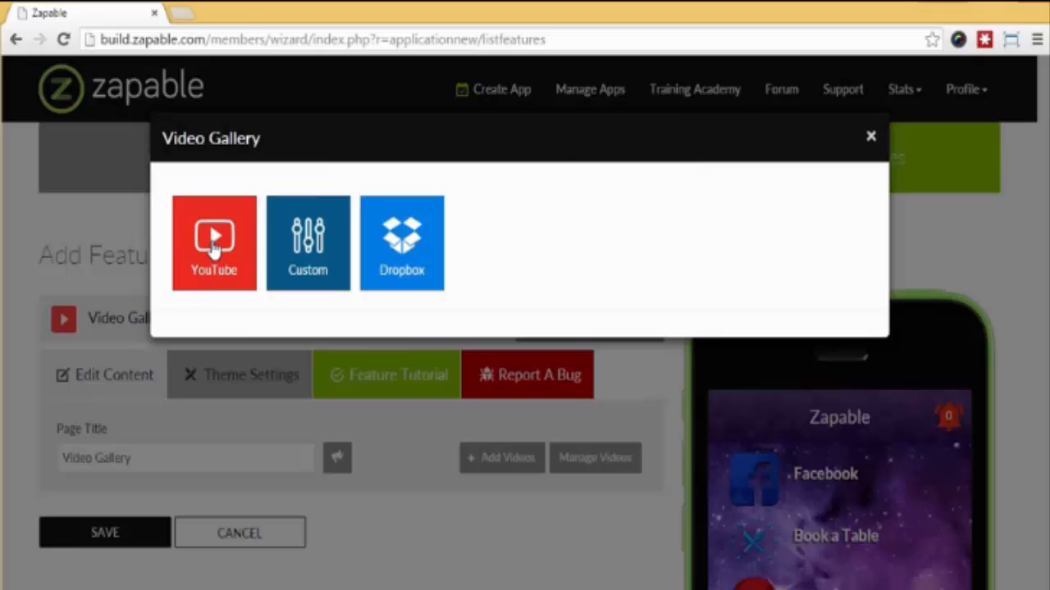
{"action": "mouse_move", "coordinate": [361, 233]}
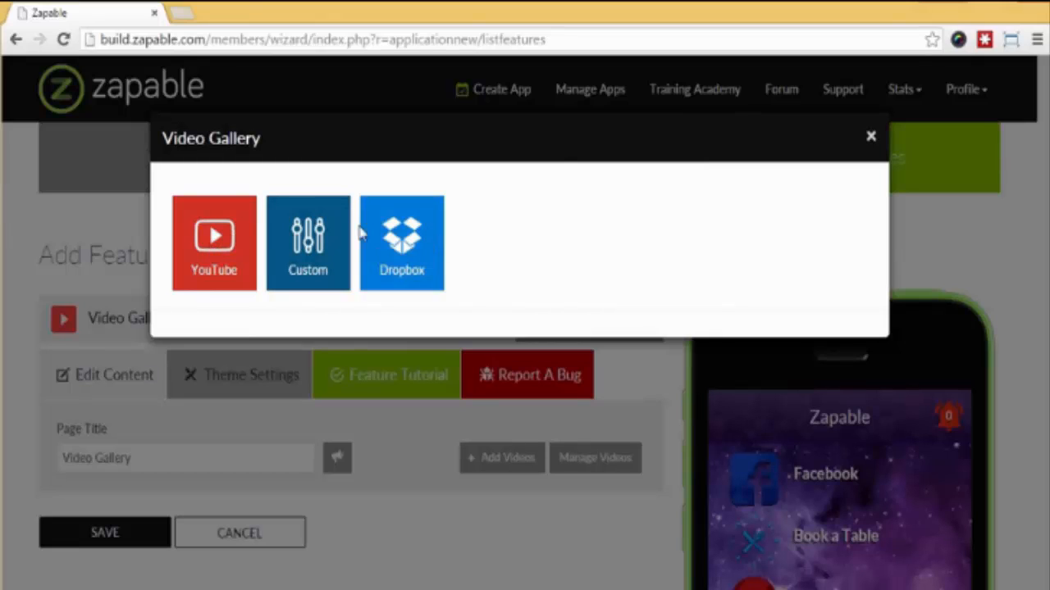
{"action": "mouse_move", "coordinate": [281, 181]}
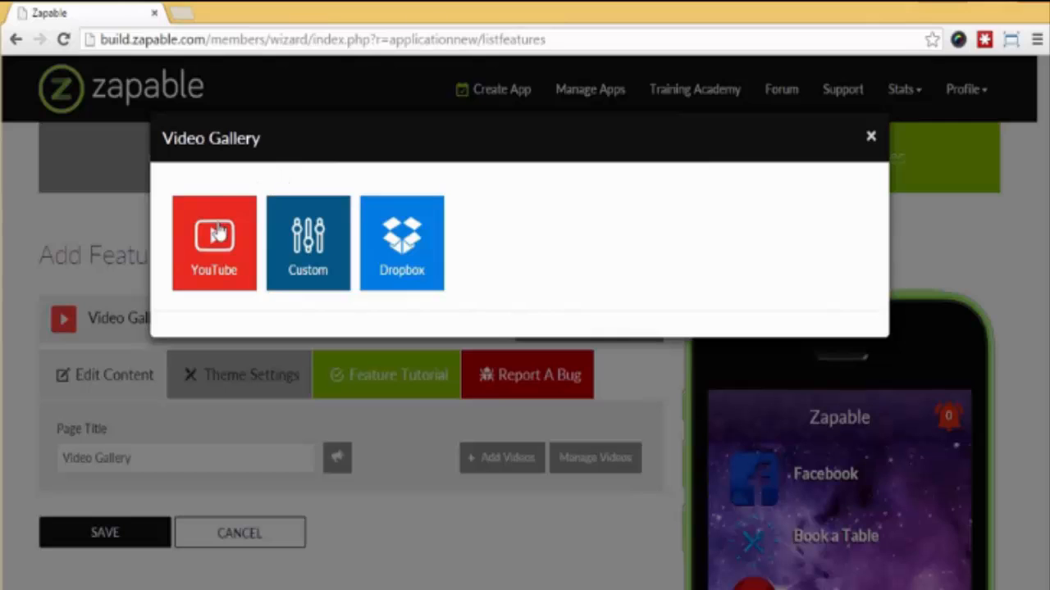
Search YouTube for 'Joe's Steakhouse' videos
{"action": "left_click", "coordinate": [214, 242]}
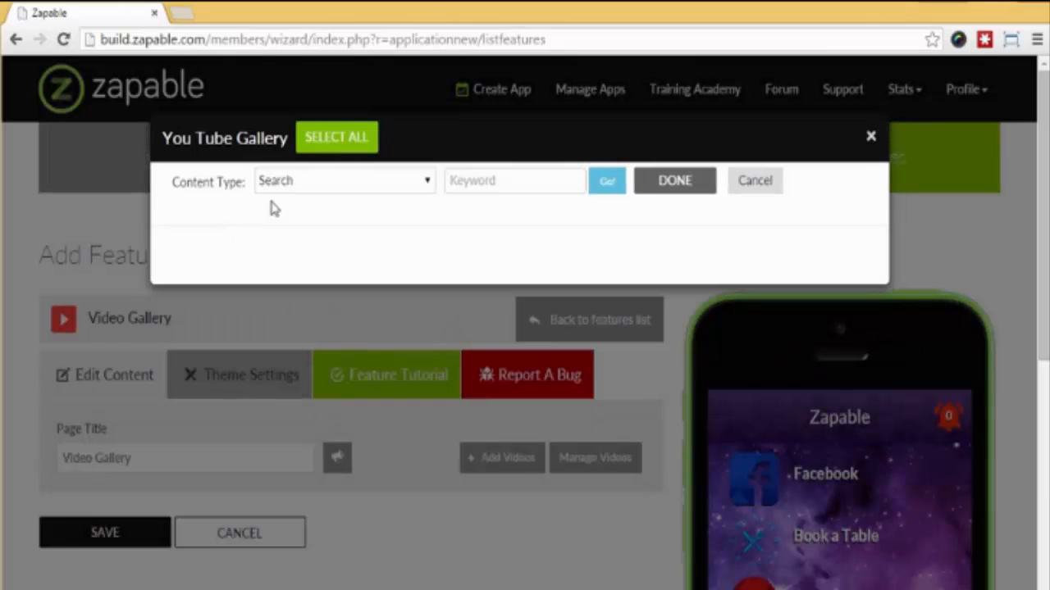
{"action": "left_click", "coordinate": [343, 180]}
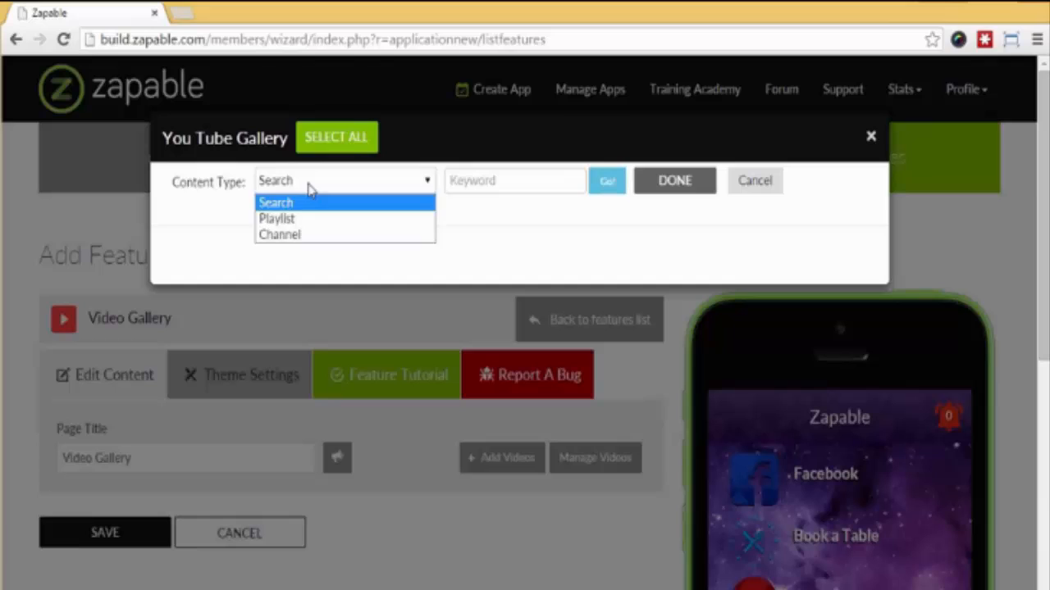
{"action": "left_click", "coordinate": [276, 202]}
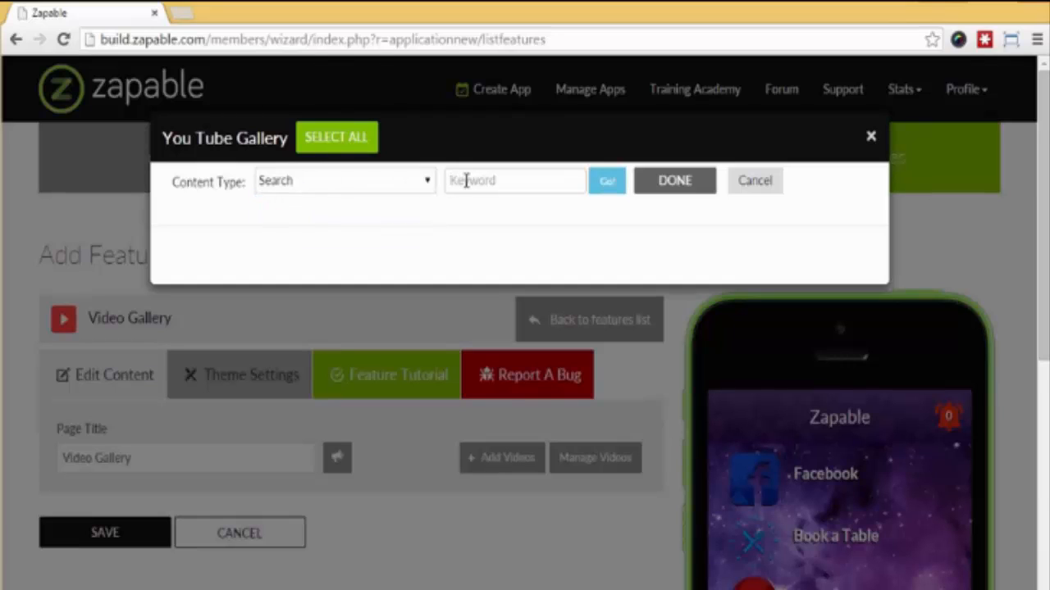
{"action": "type", "text": "Joe's Steakhouse"}
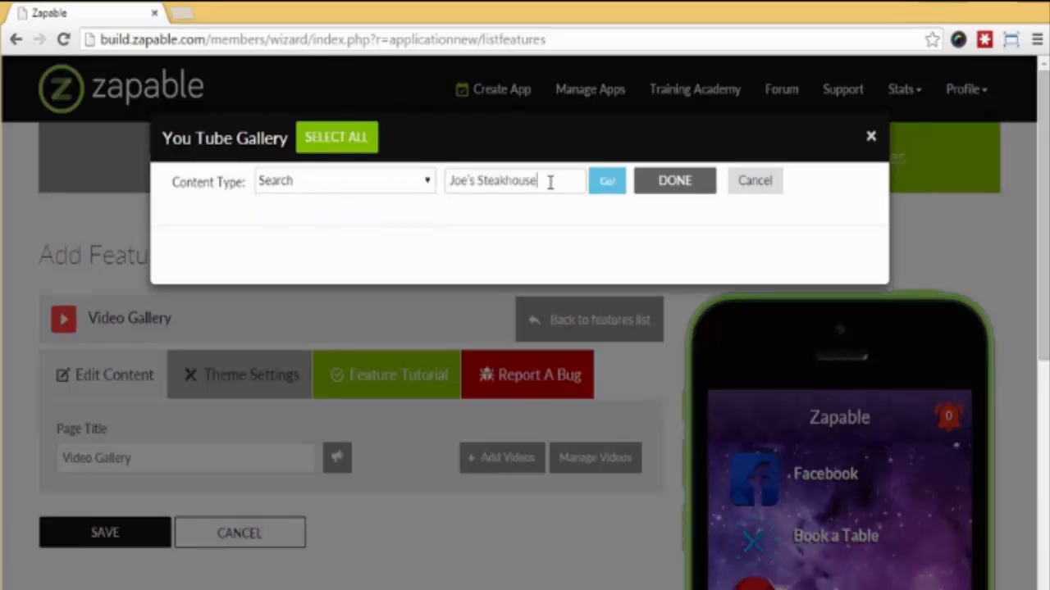
{"action": "left_click", "coordinate": [606, 180]}
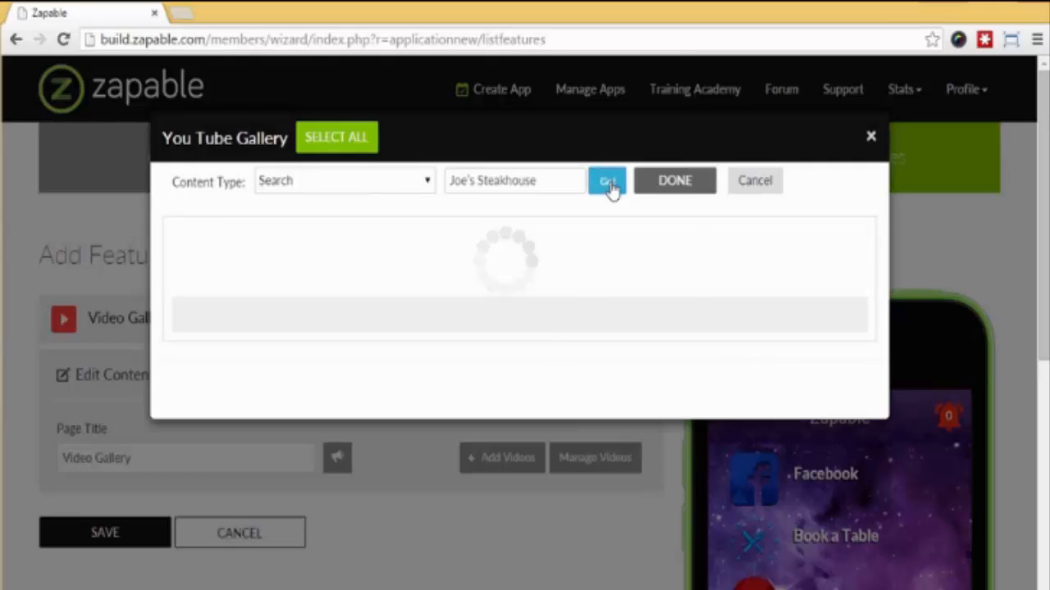
Add the chosen videos, preview the gallery, and open Loyalty Cards
{"action": "left_click", "coordinate": [607, 180]}
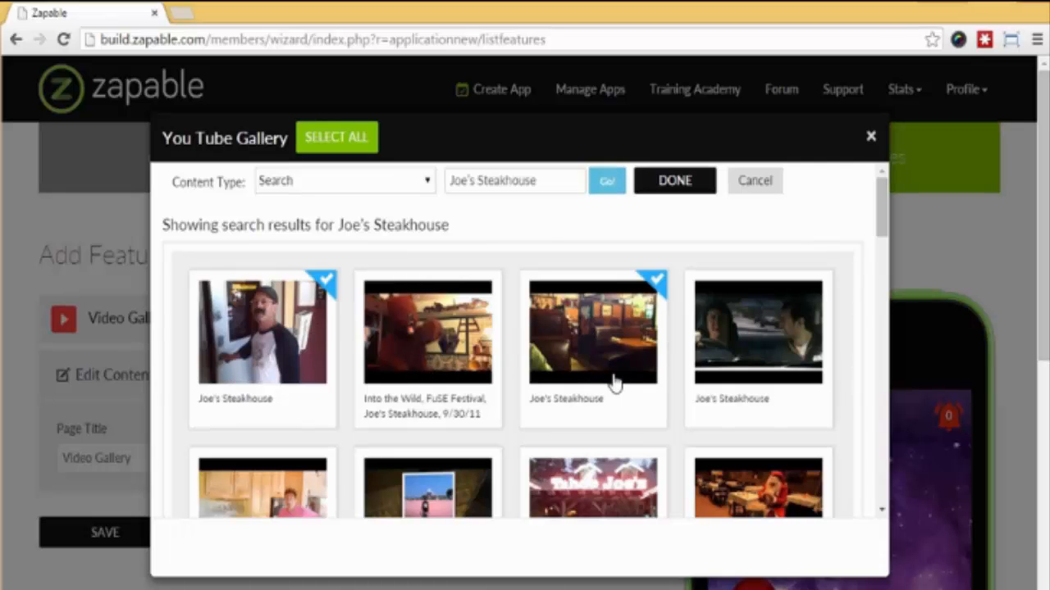
{"action": "left_click", "coordinate": [674, 180]}
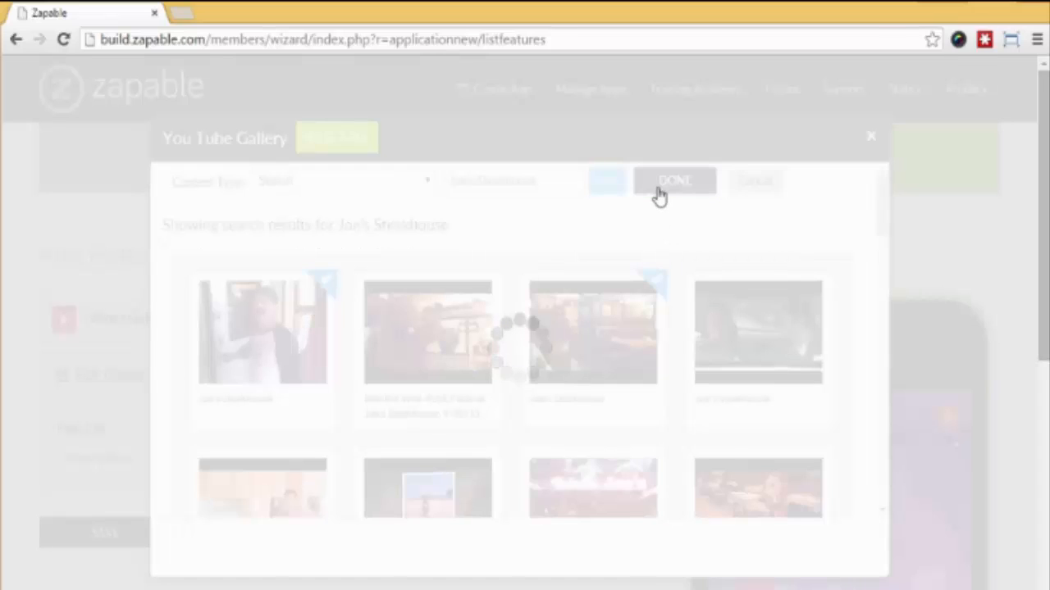
{"action": "left_click", "coordinate": [674, 180]}
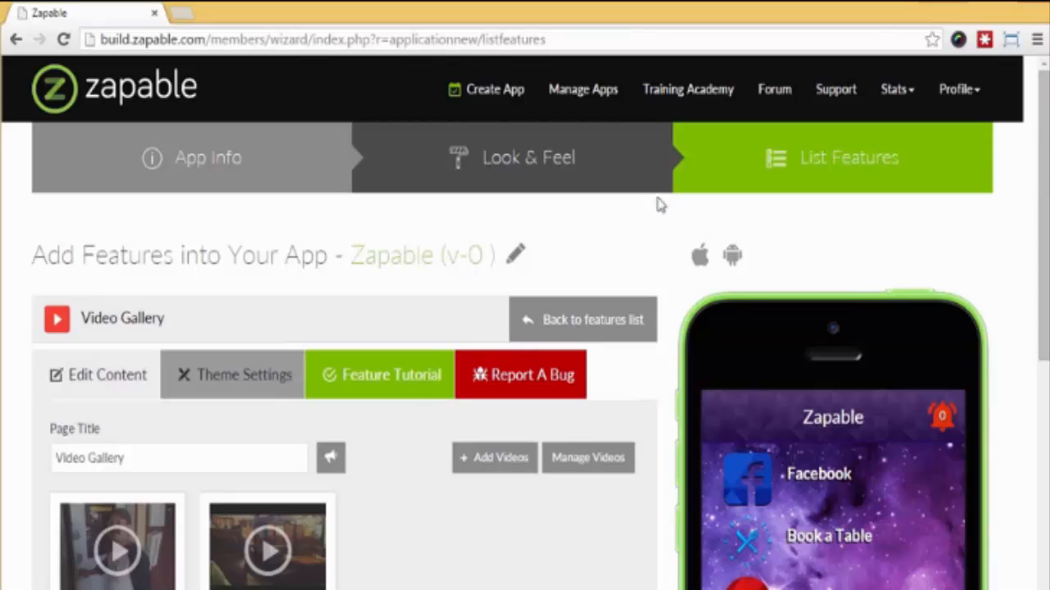
{"action": "scroll", "scroll_direction": "down", "scroll_amount": 3}
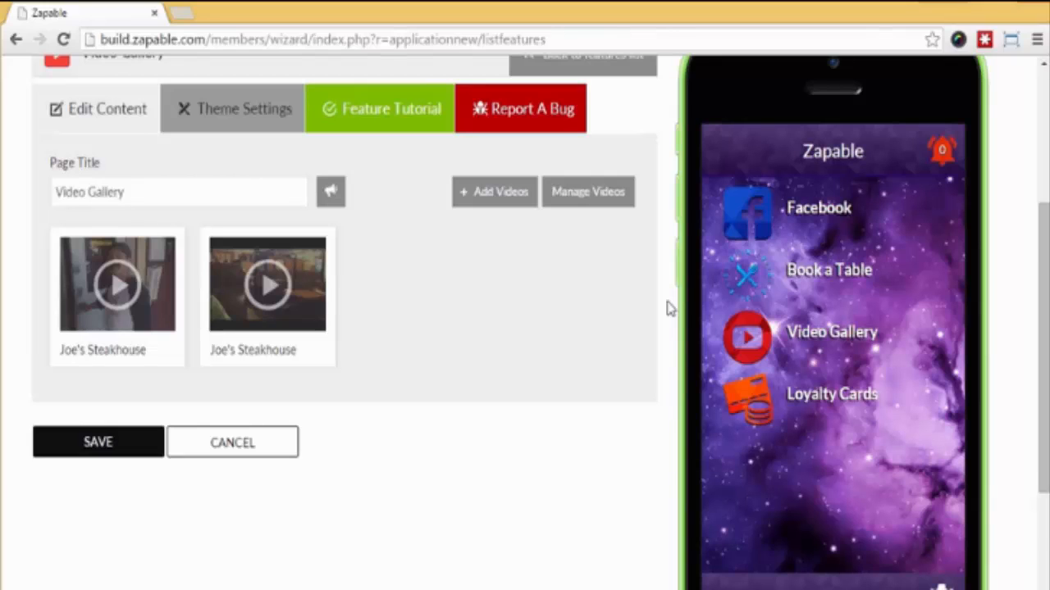
{"action": "mouse_move", "coordinate": [614, 449]}
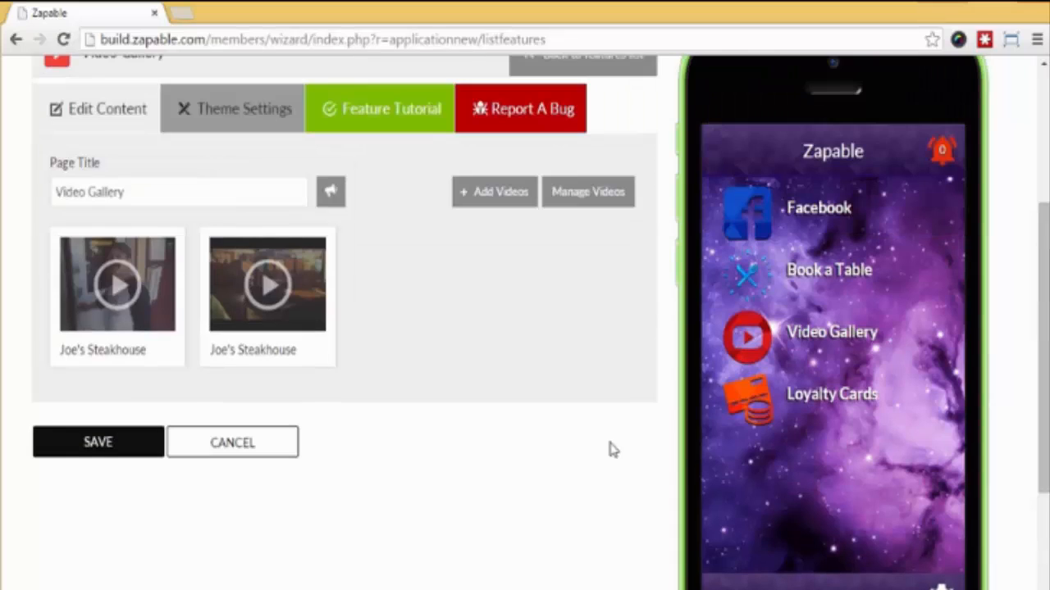
{"action": "left_click", "coordinate": [831, 331]}
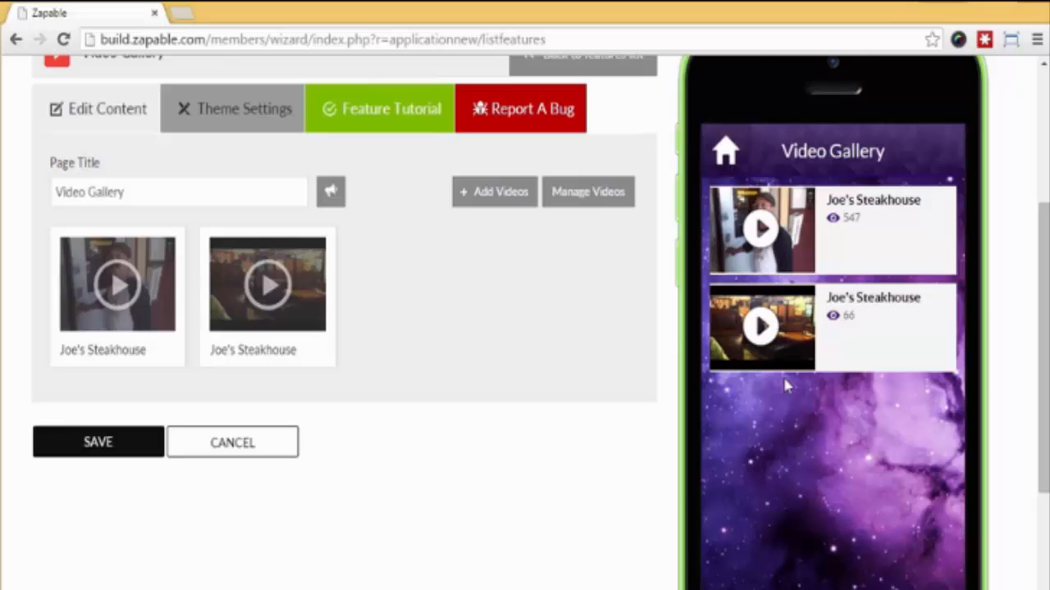
{"action": "left_click", "coordinate": [98, 442]}
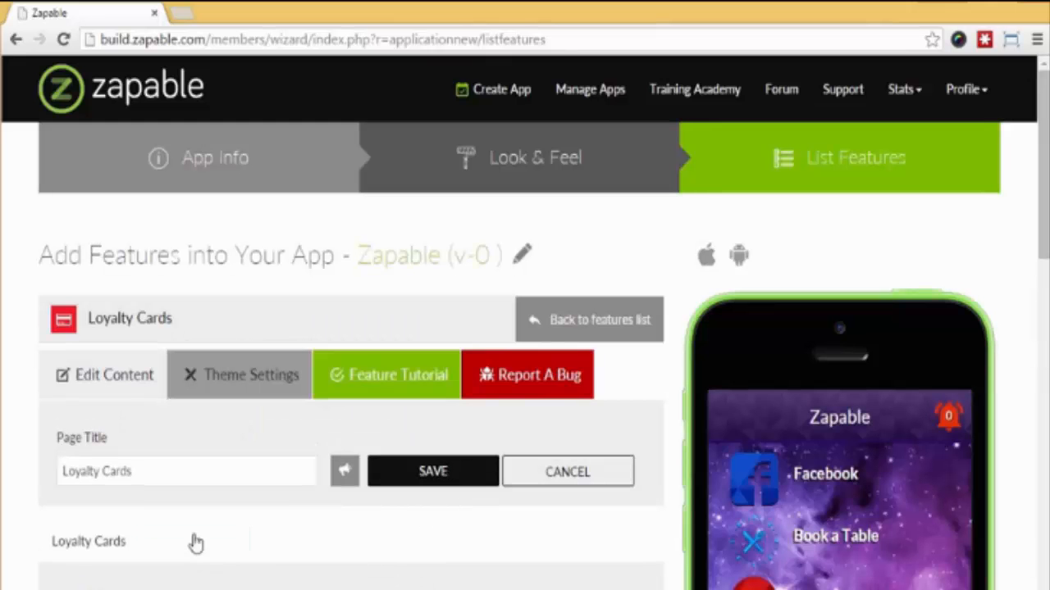
Make the loyalty card 6 + 1 FREE stamps and preview its Loyalty Cards page
{"action": "left_click", "coordinate": [143, 440]}
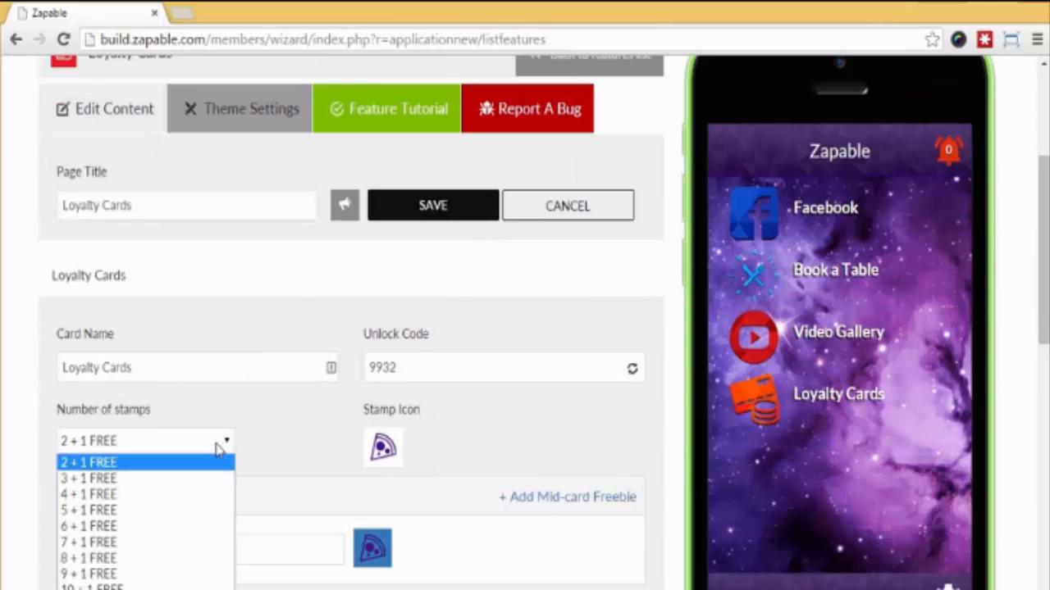
{"action": "left_click", "coordinate": [88, 526]}
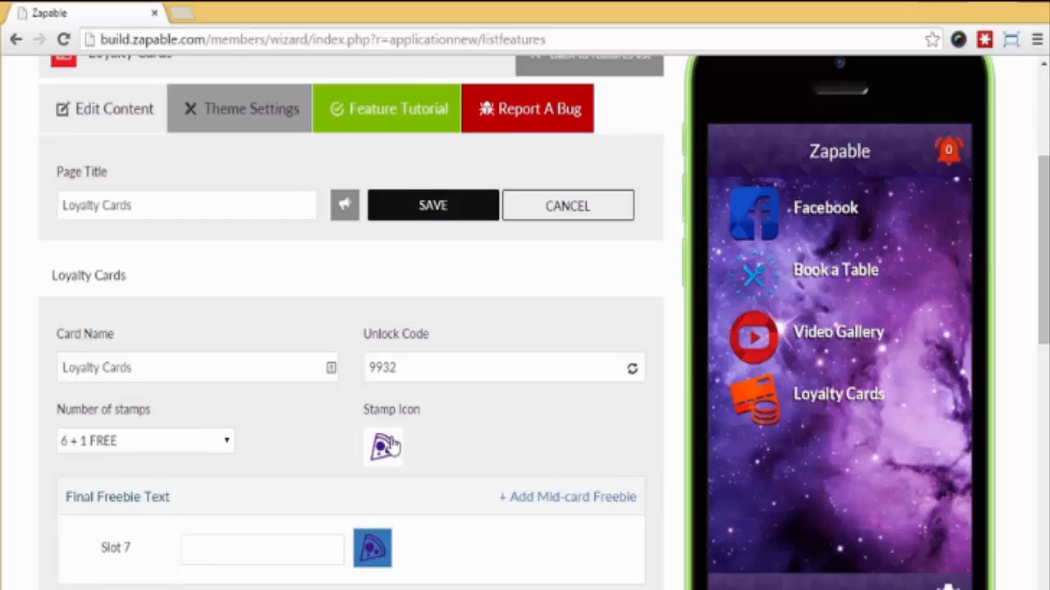
{"action": "scroll", "scroll_direction": "down", "scroll_amount": 3}
{"action": "type", "text": "Congrats - You Now Get A Fre"}
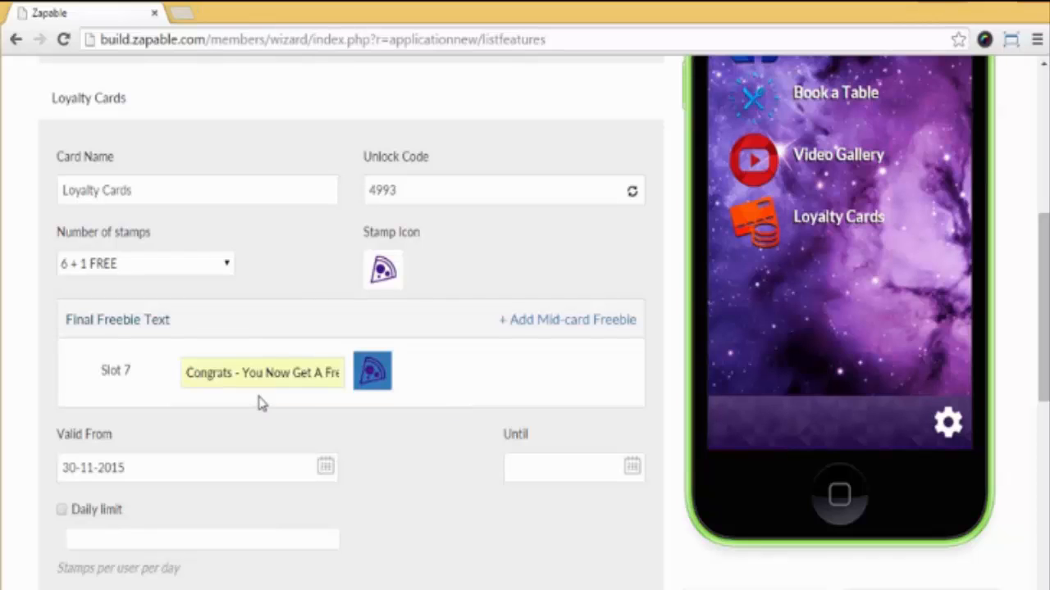
{"action": "mouse_move", "coordinate": [156, 445]}
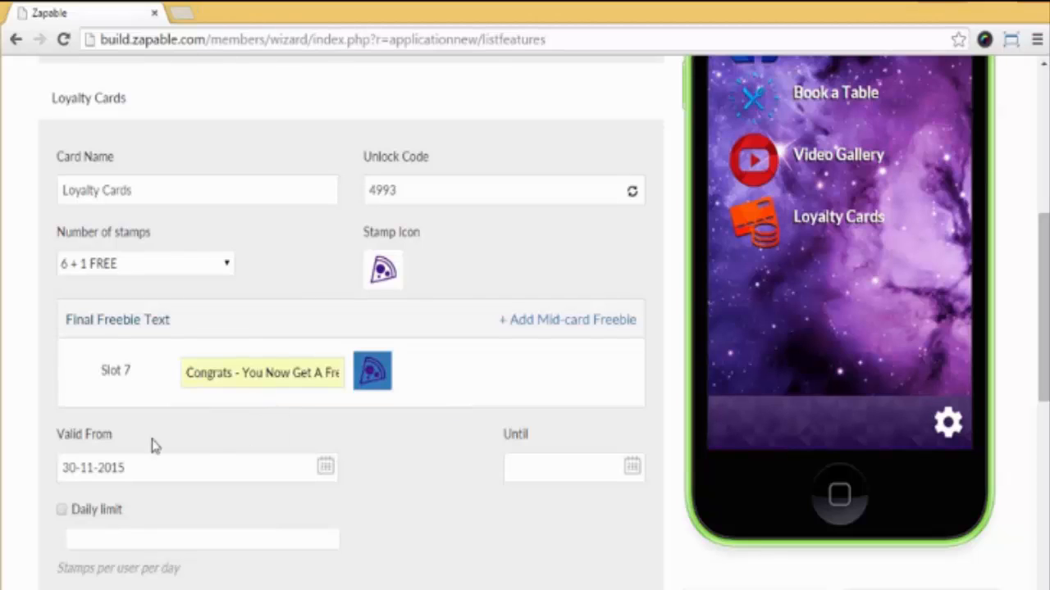
{"action": "mouse_move", "coordinate": [542, 465]}
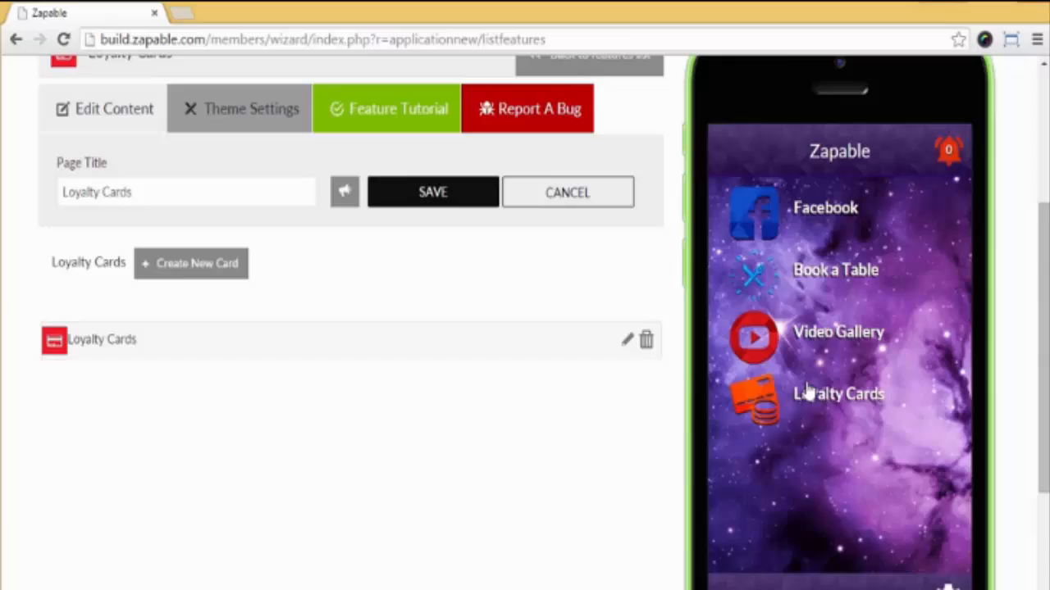
{"action": "left_click", "coordinate": [838, 394]}
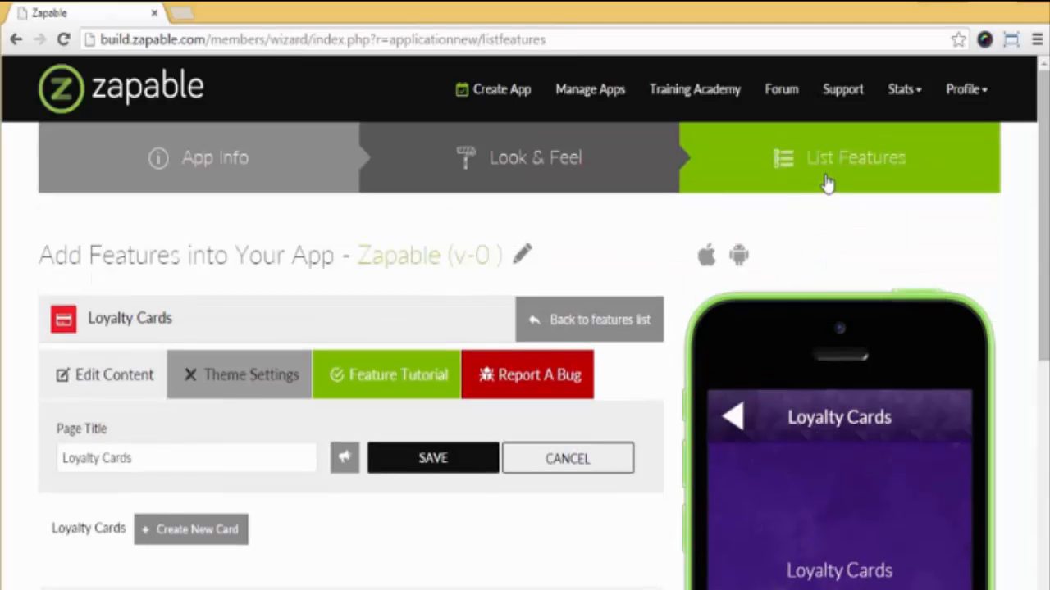
Go back to the List Features step to show the feature grid
{"action": "left_click", "coordinate": [589, 319]}
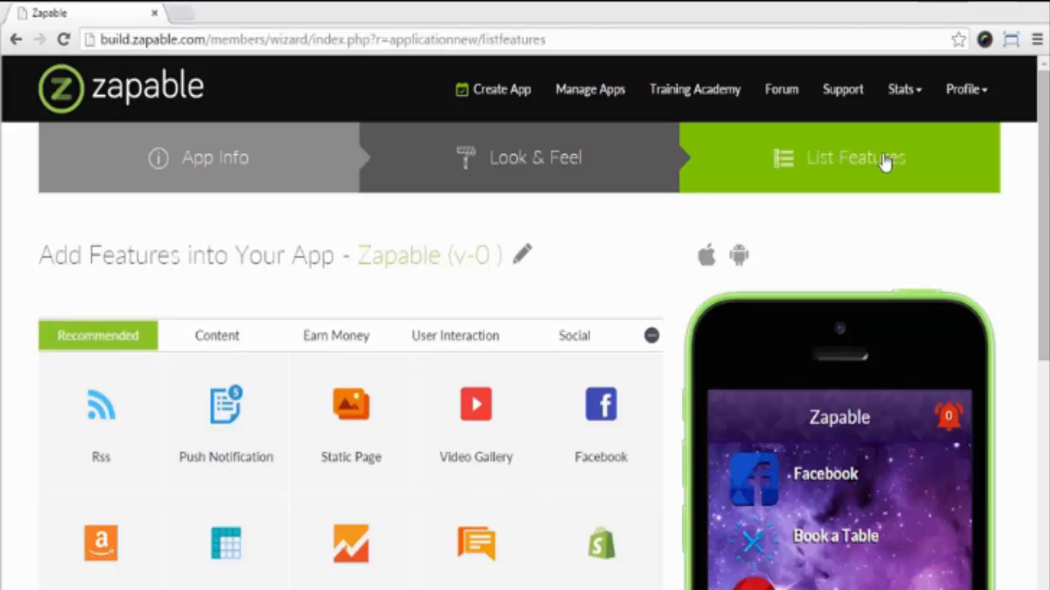
Add Shopify, import and authorize the golfshopstore store, and hide its Golf collection
{"action": "left_click", "coordinate": [855, 157]}
{"action": "type", "text": "golfshopstore"}
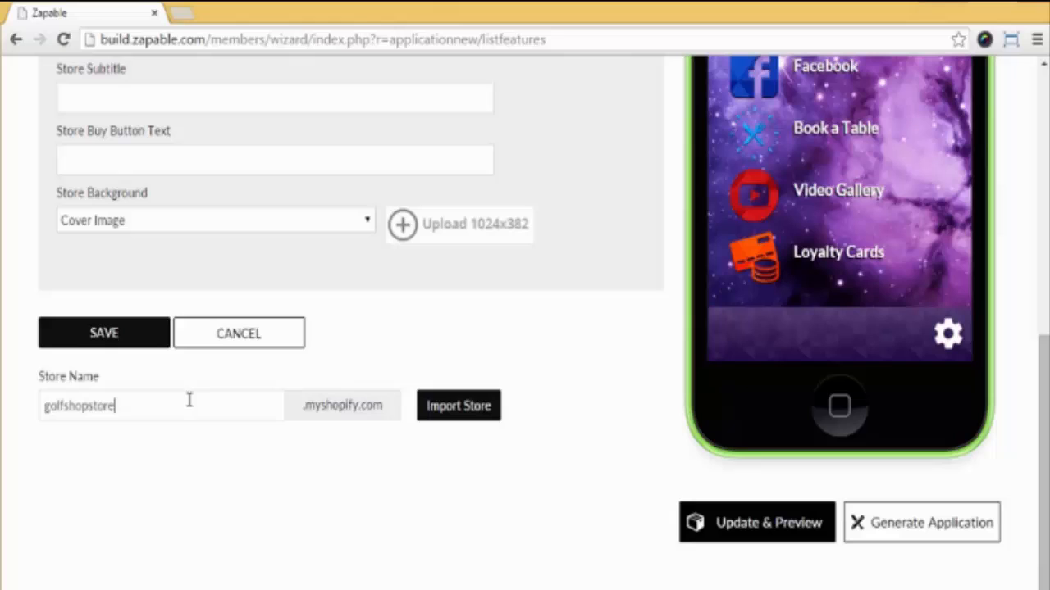
{"action": "left_click", "coordinate": [457, 405]}
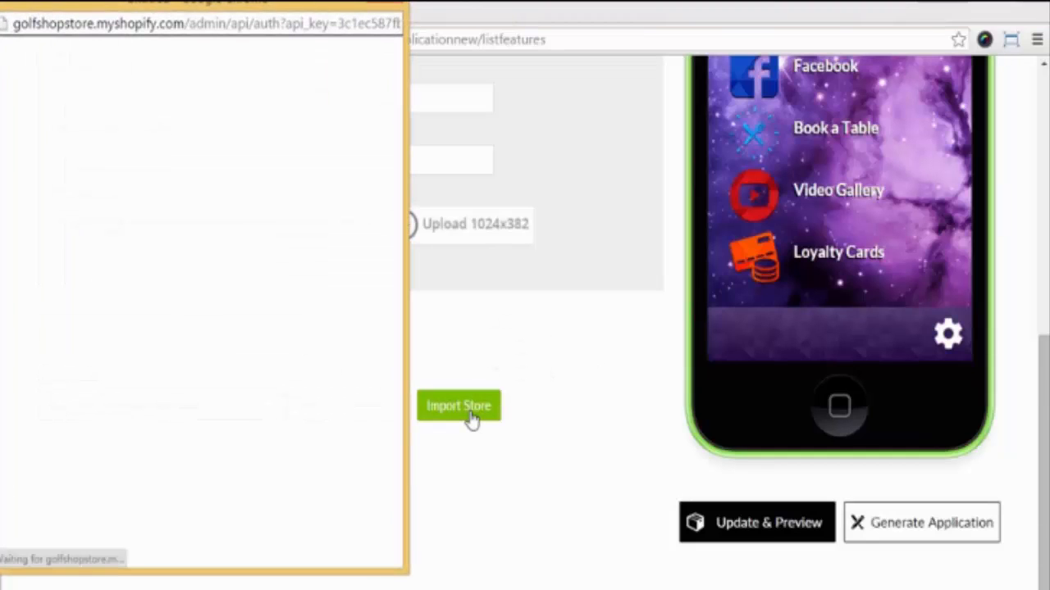
{"action": "left_click", "coordinate": [459, 405]}
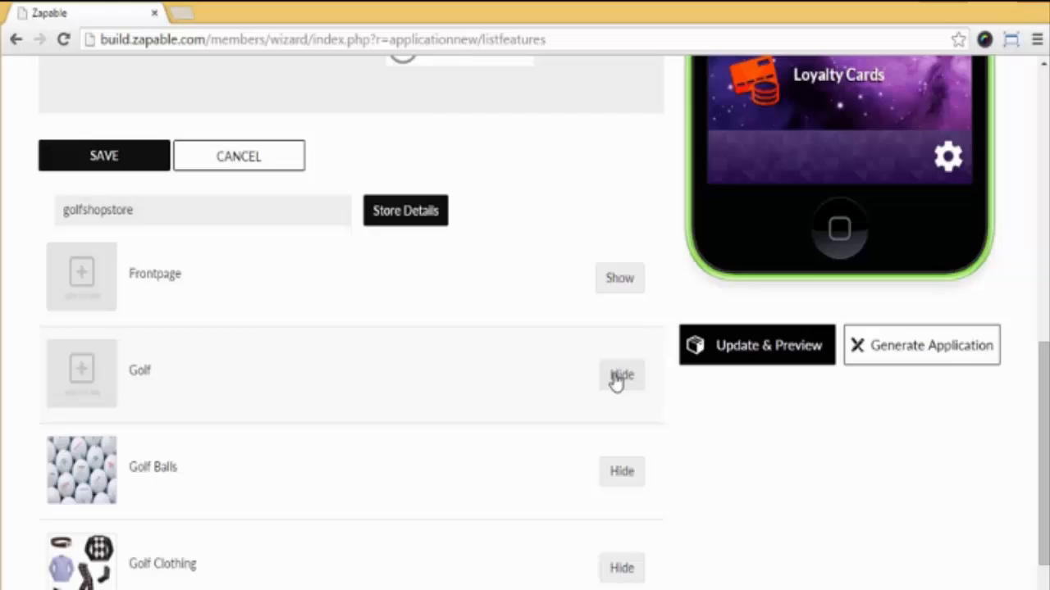
{"action": "left_click", "coordinate": [621, 375]}
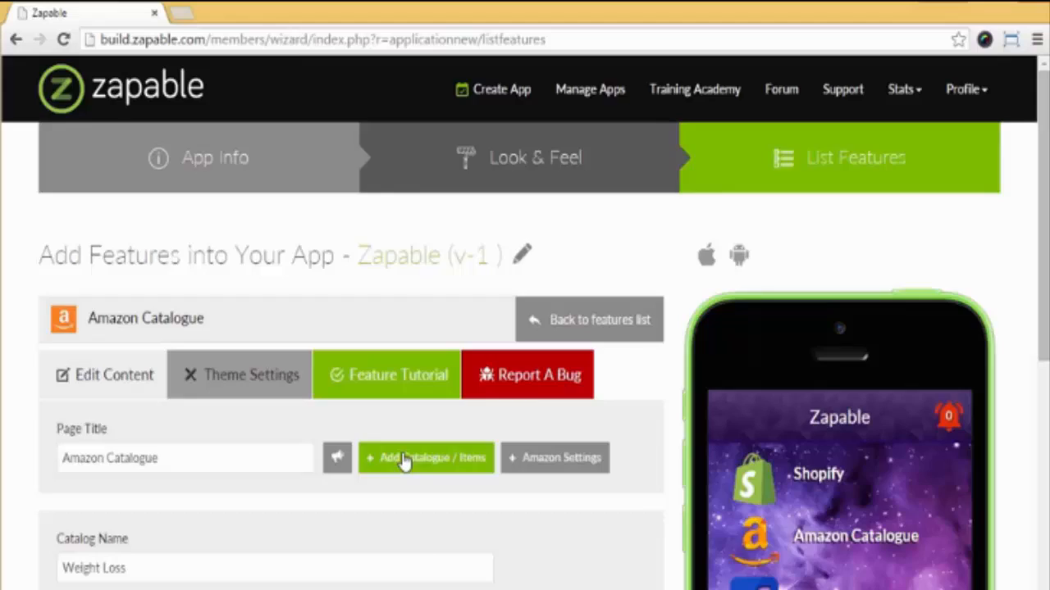
Search Amazon for Weight Loss products and import three into the catalogue
{"action": "left_click", "coordinate": [426, 458]}
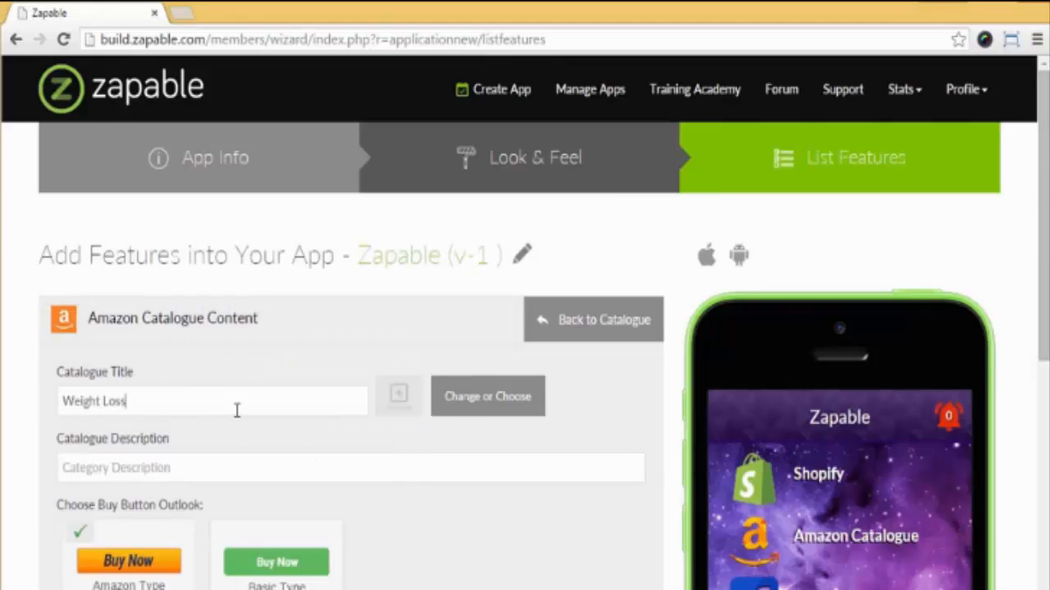
{"action": "scroll", "scroll_direction": "down", "scroll_amount": 3}
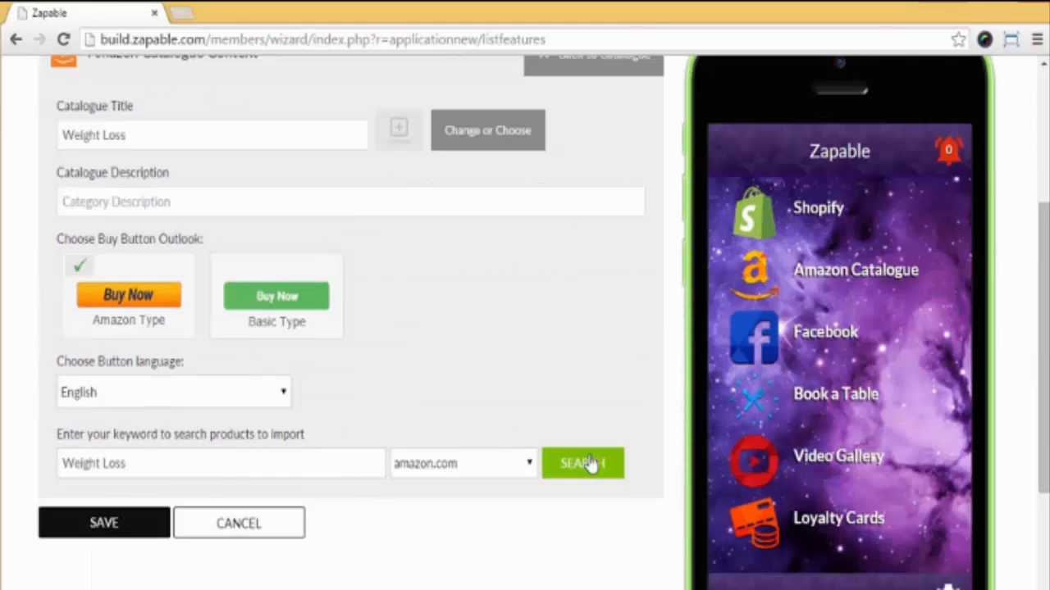
{"action": "left_click", "coordinate": [583, 463]}
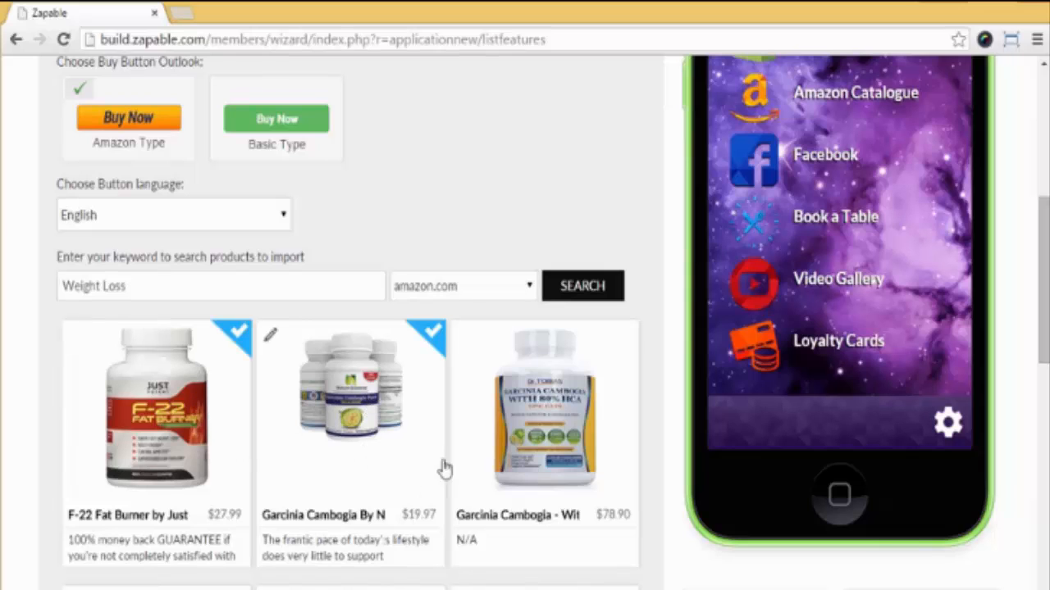
{"action": "scroll", "scroll_direction": "down", "scroll_amount": 3}
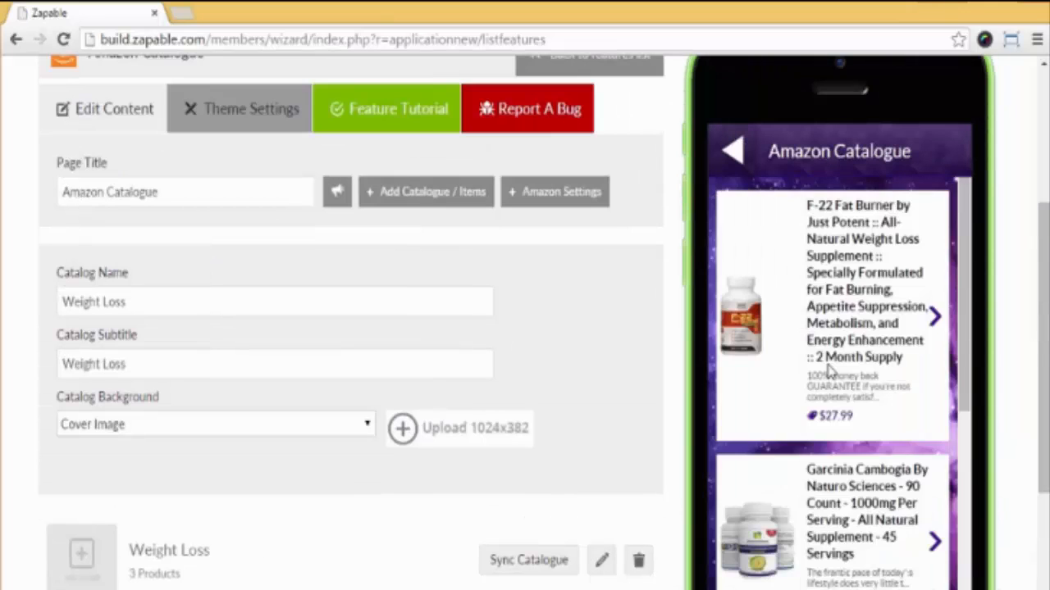
{"action": "scroll", "scroll_direction": "down", "scroll_amount": 3}
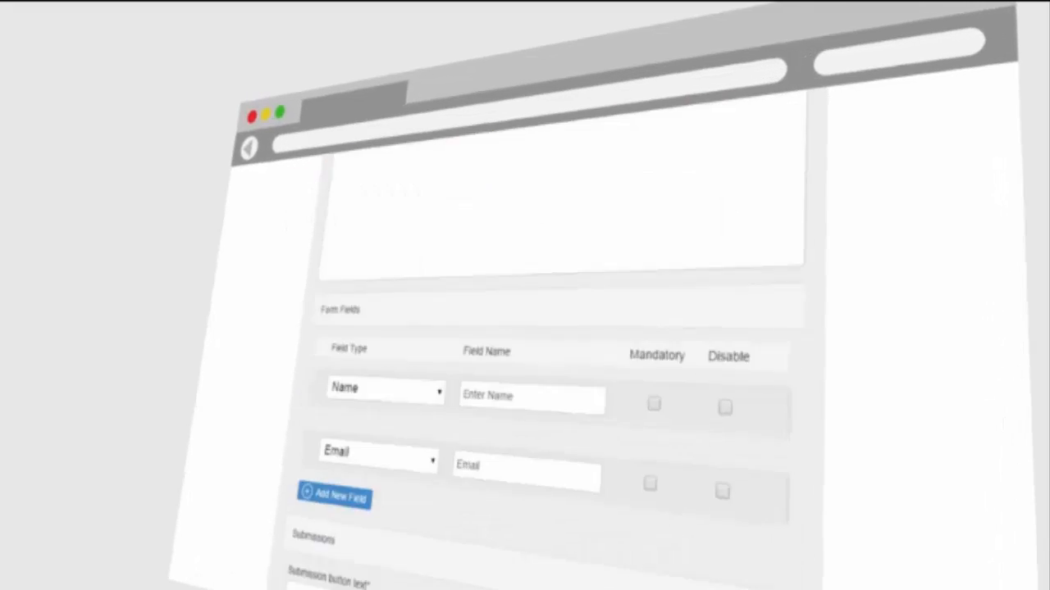
{"action": "scroll", "scroll_direction": "down", "scroll_amount": 3}
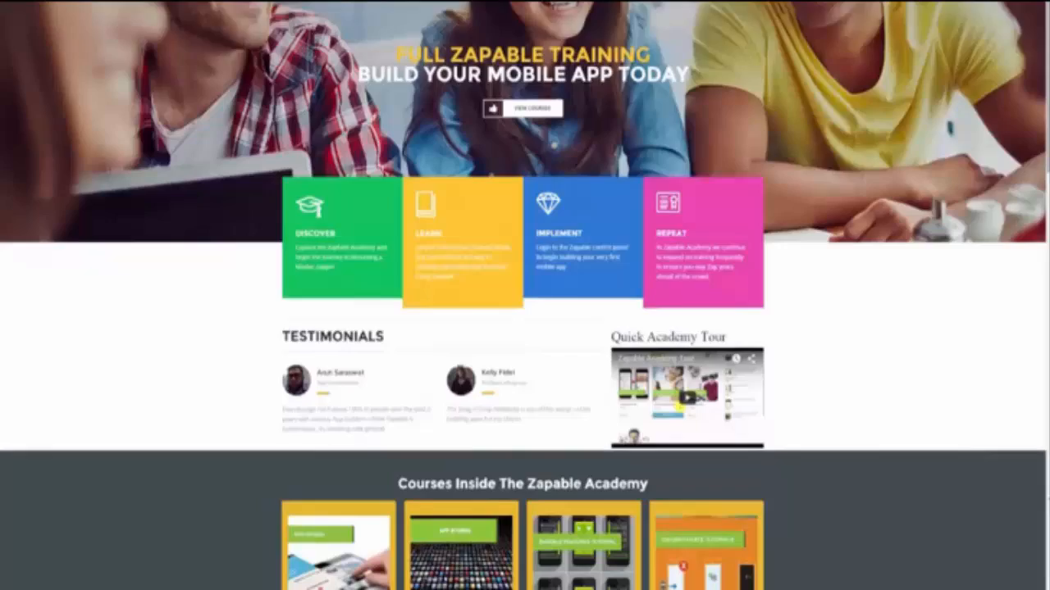
Scroll down the Zapable Academy page to the customer testimonials section
{"action": "scroll", "scroll_direction": "down", "scroll_amount": 3}
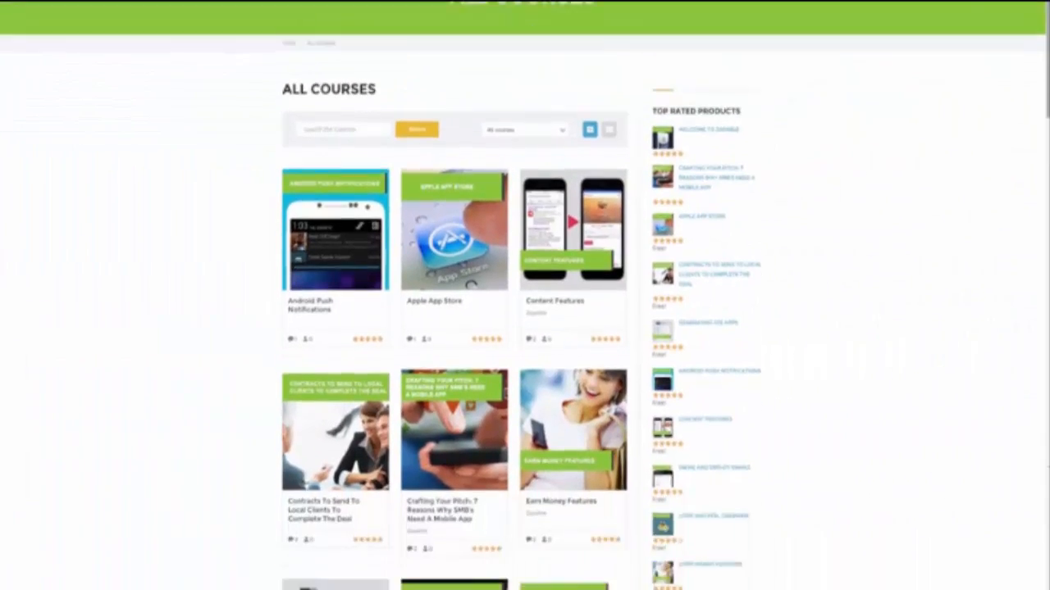
{"action": "scroll", "scroll_direction": "down", "scroll_amount": 3}
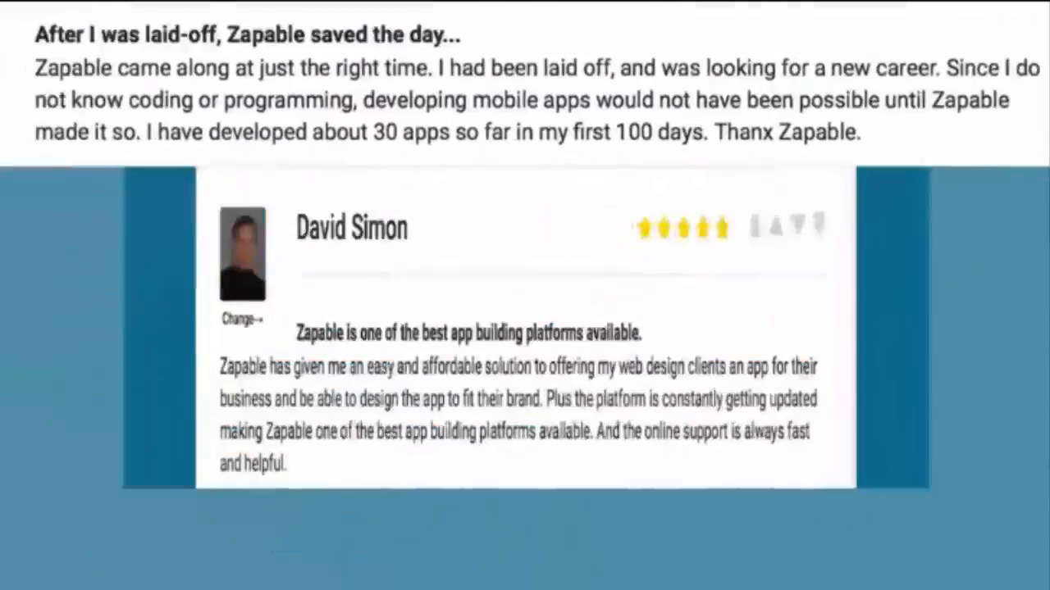
{"action": "scroll", "scroll_direction": "down", "scroll_amount": 3}
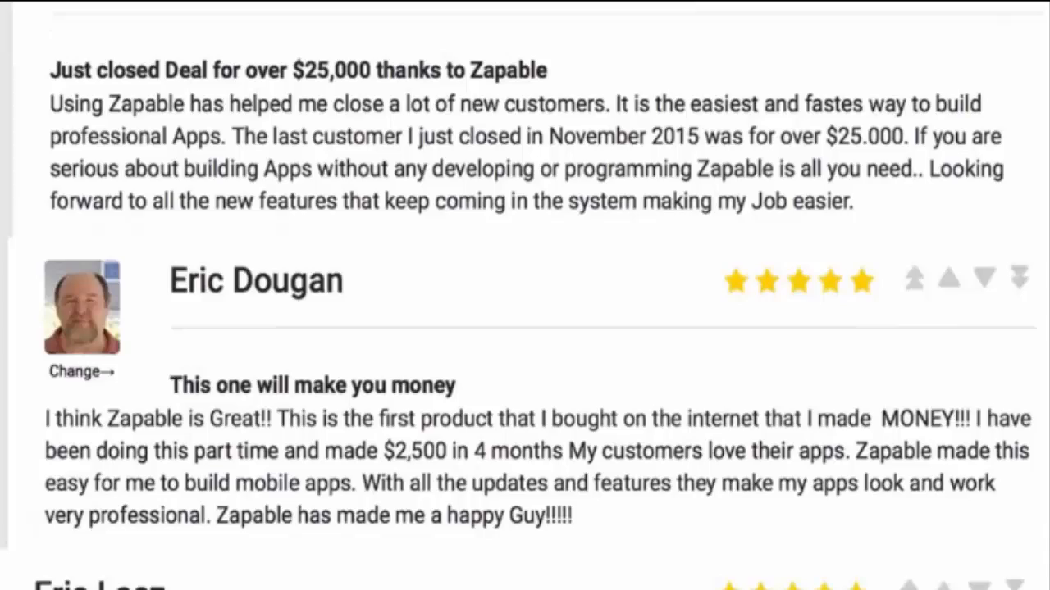